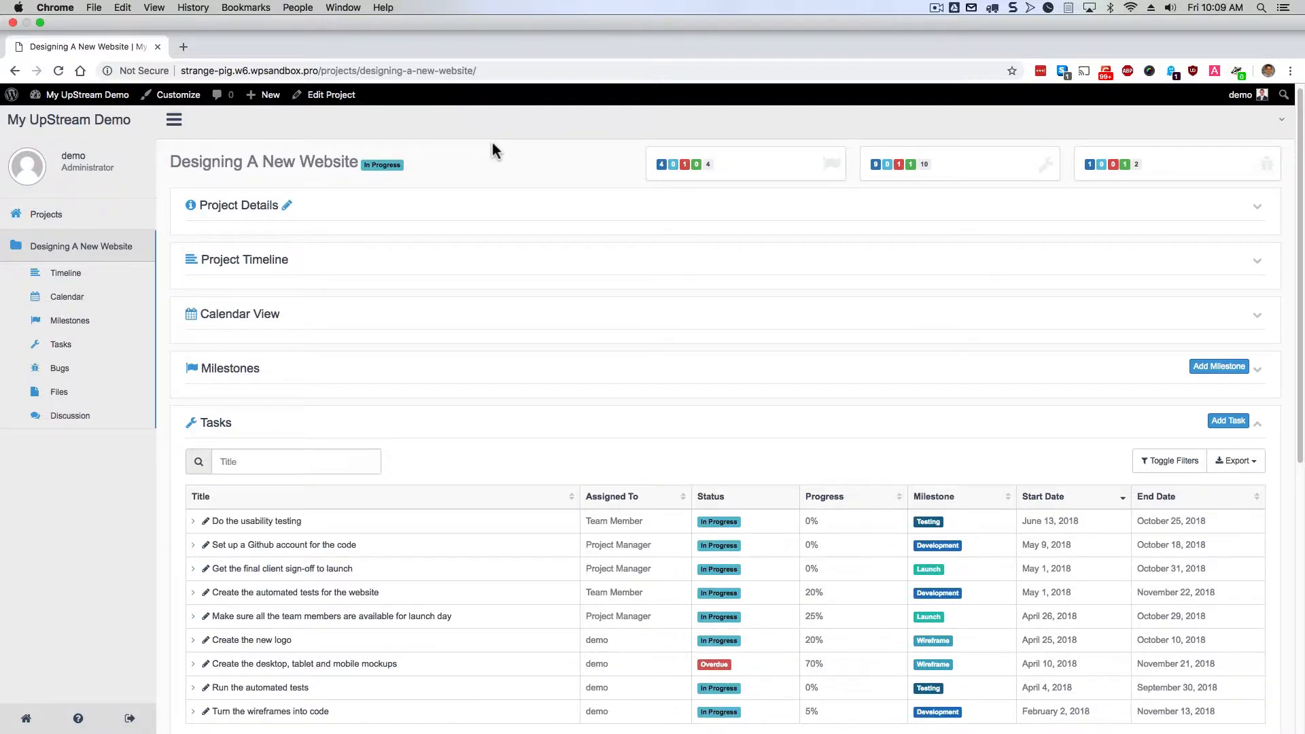
Add Project Manager as a second assignee, keeping the task status In Progress
scroll(down, 3)
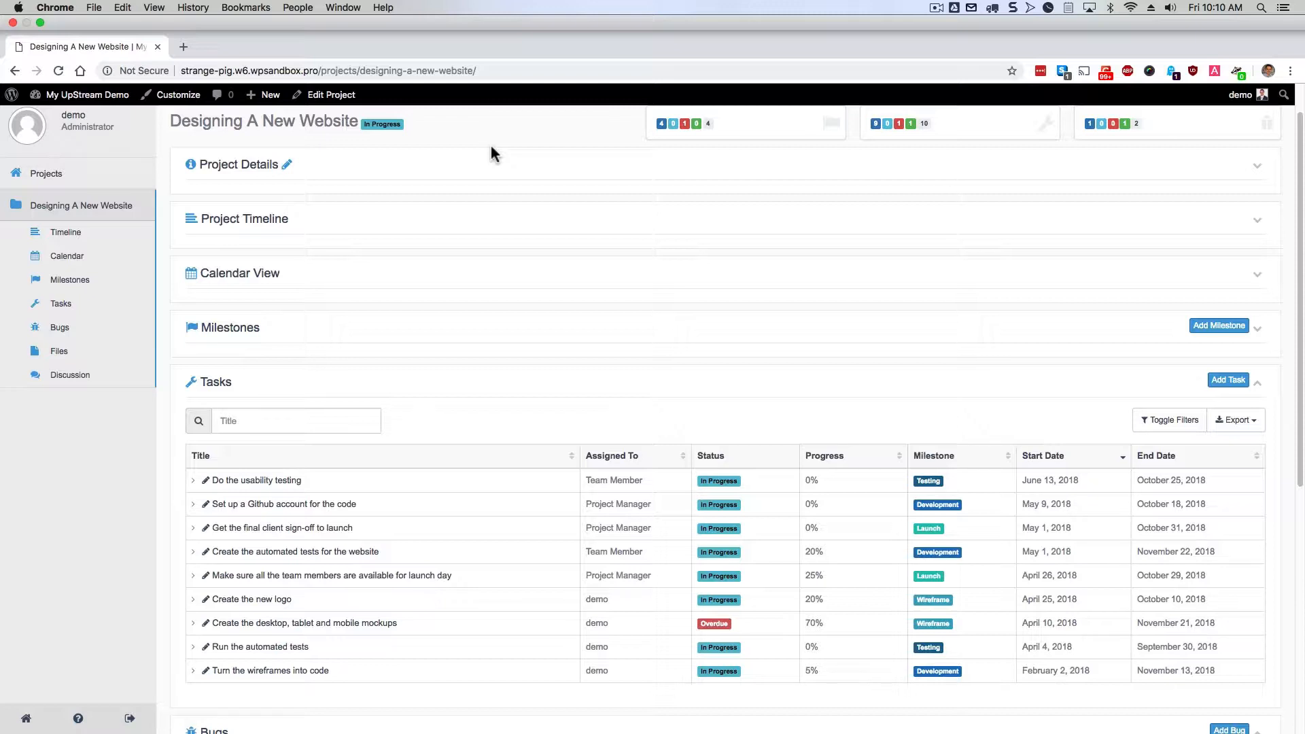
mouse_move(196, 456)
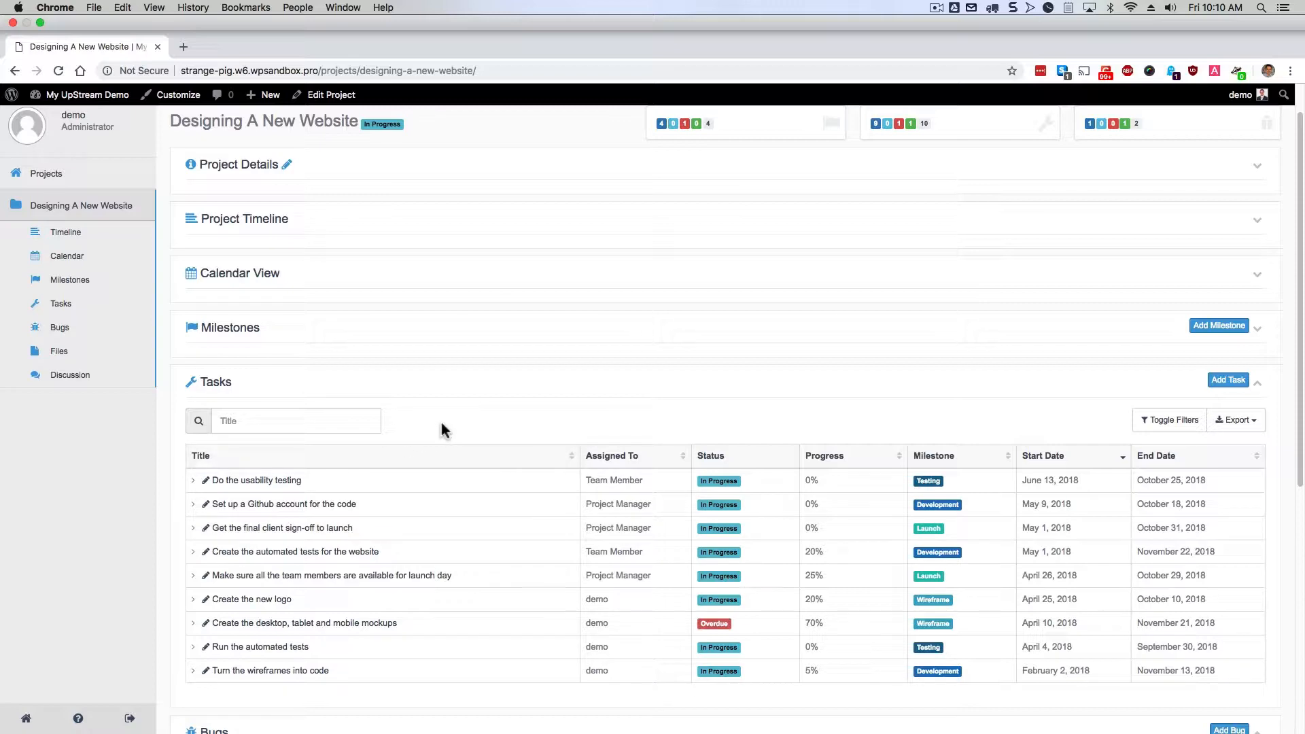
scroll(down, 3)
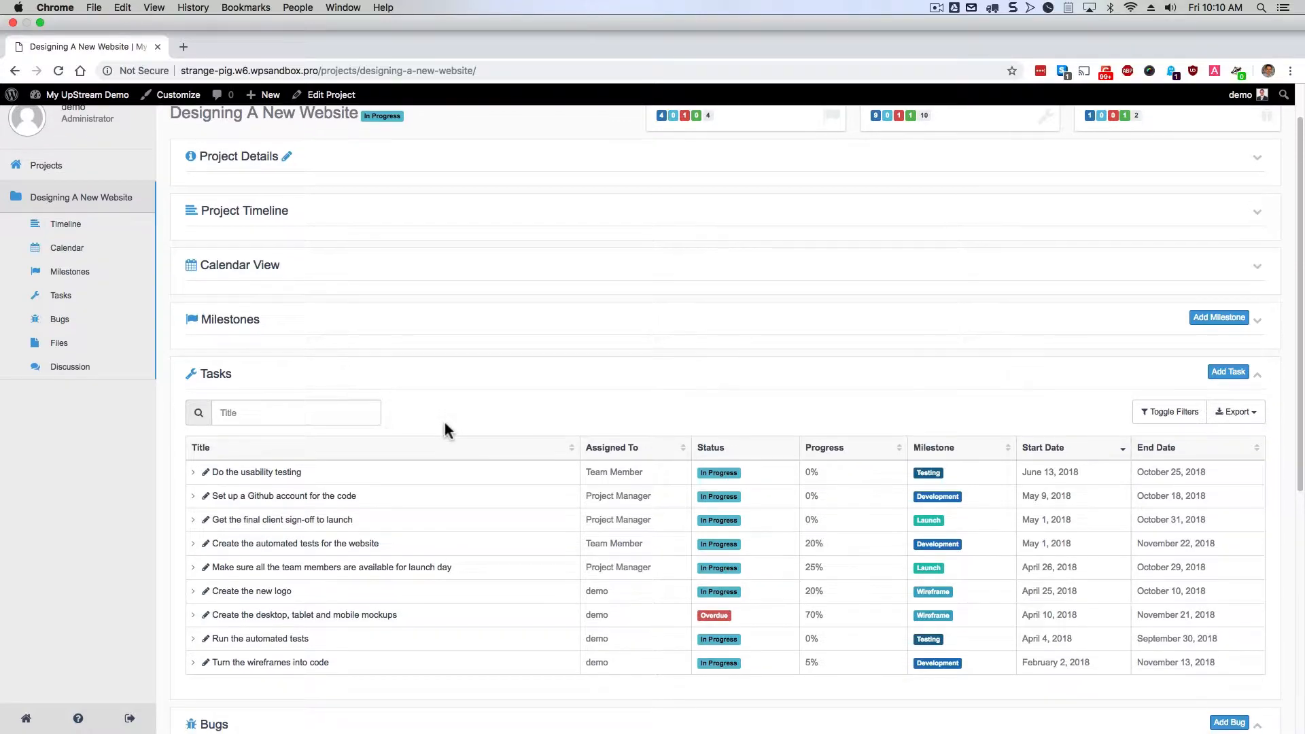
scroll(down, 3)
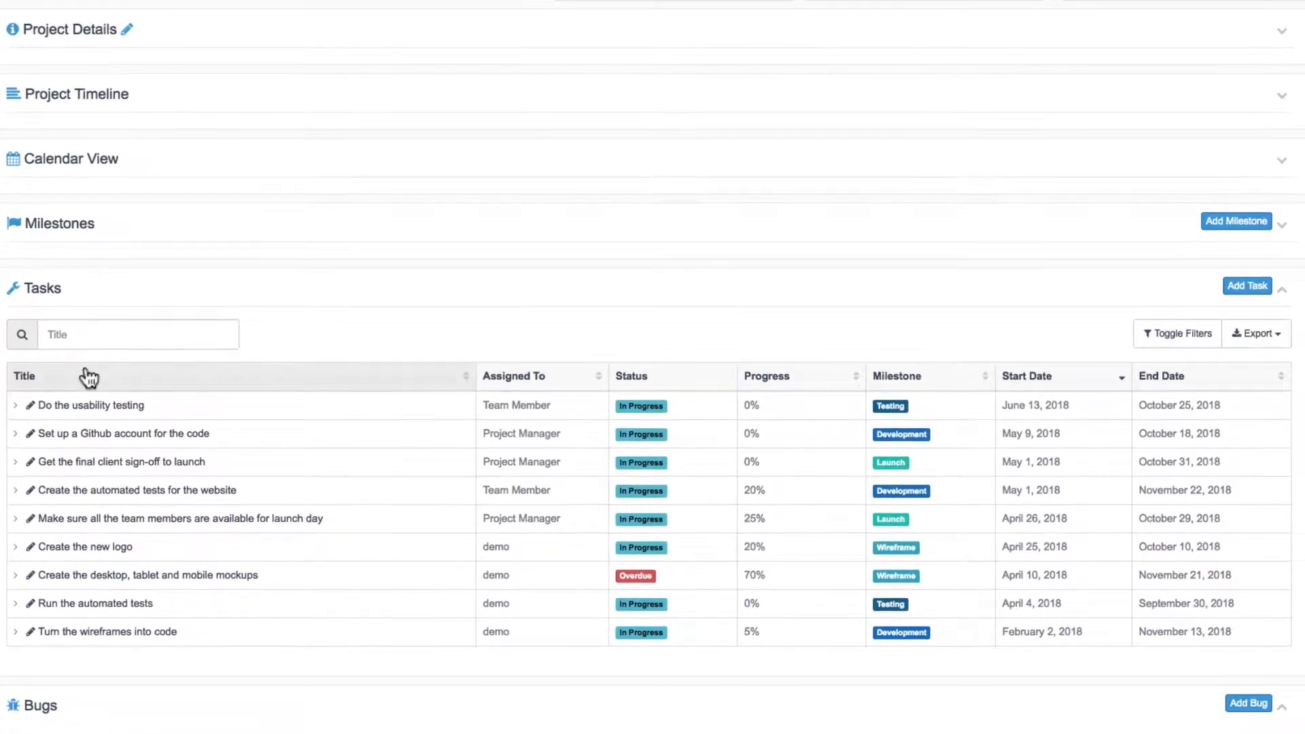
mouse_move(576, 388)
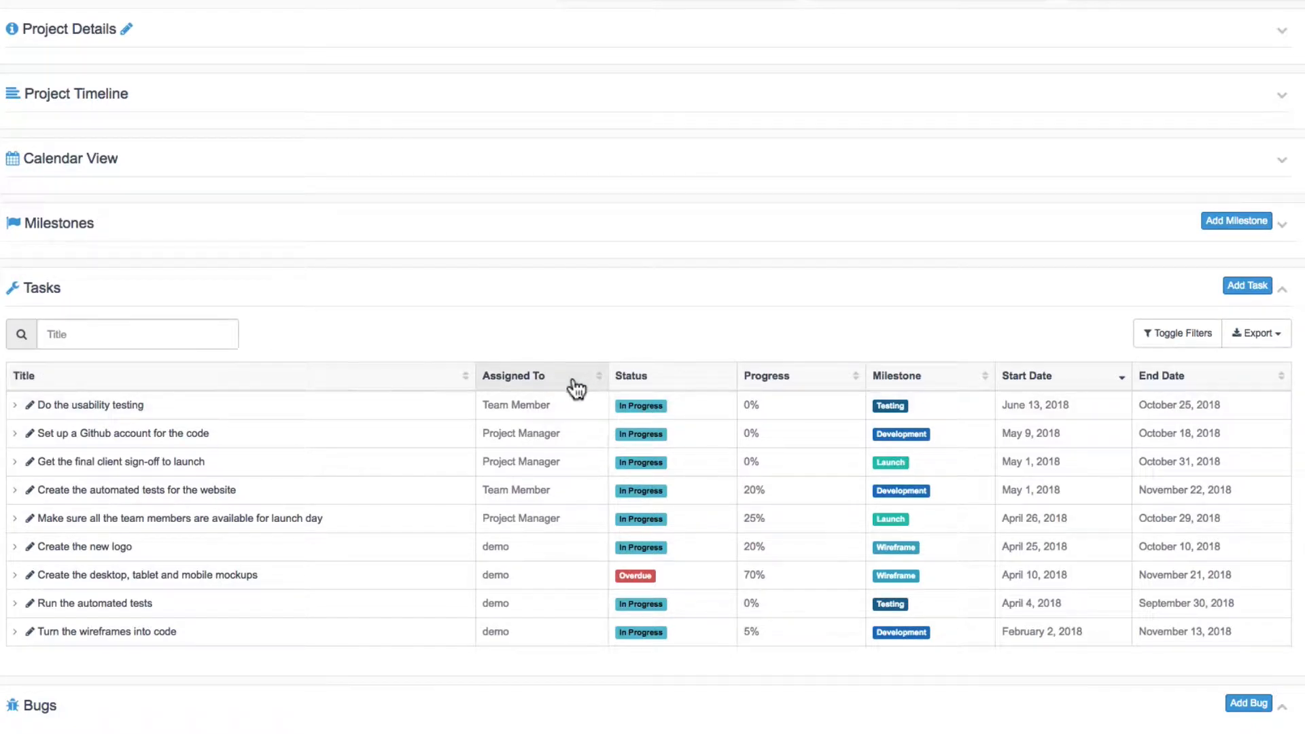
mouse_move(583, 391)
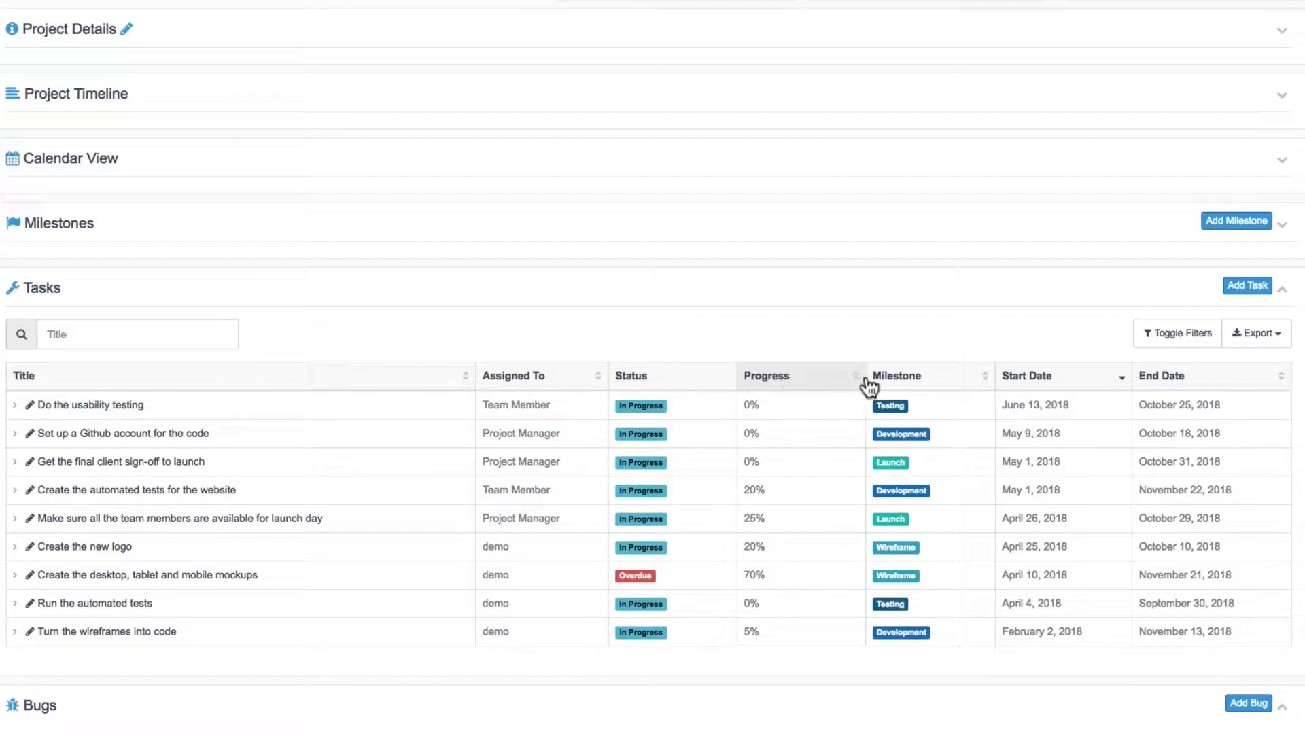
mouse_move(915, 385)
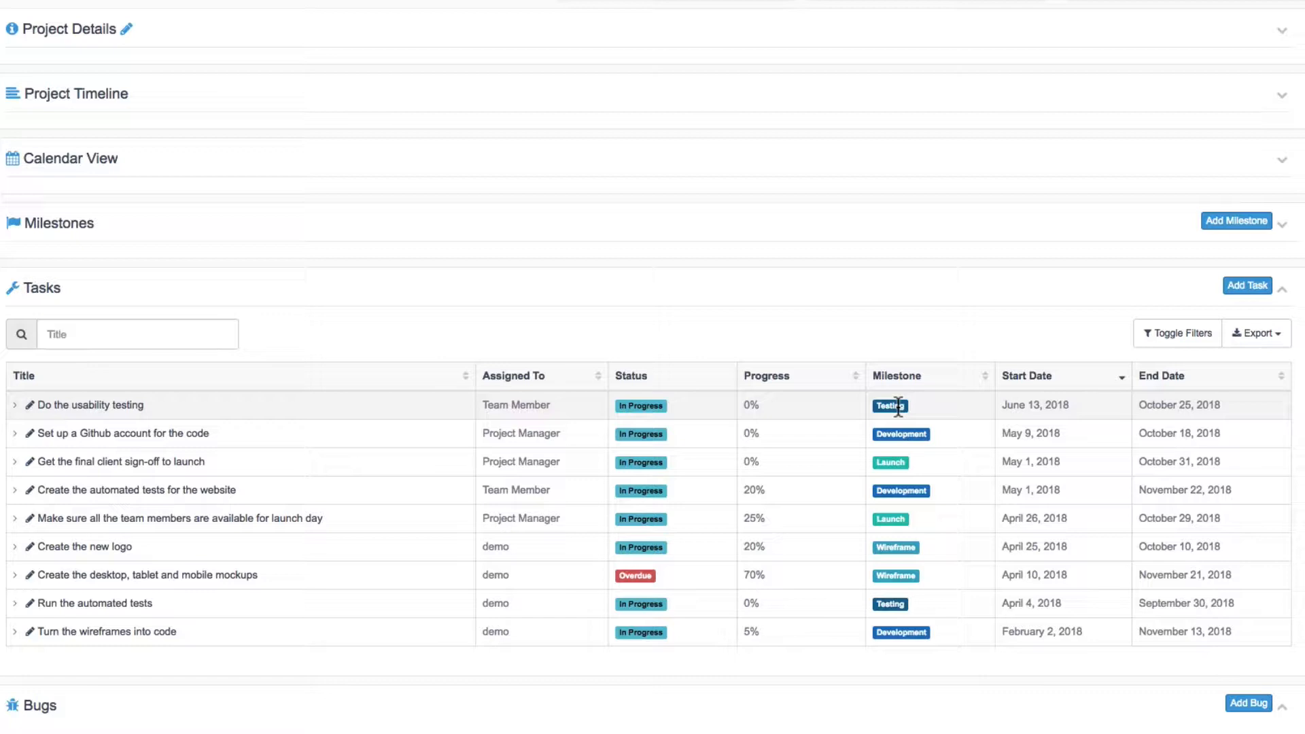
mouse_move(1142, 405)
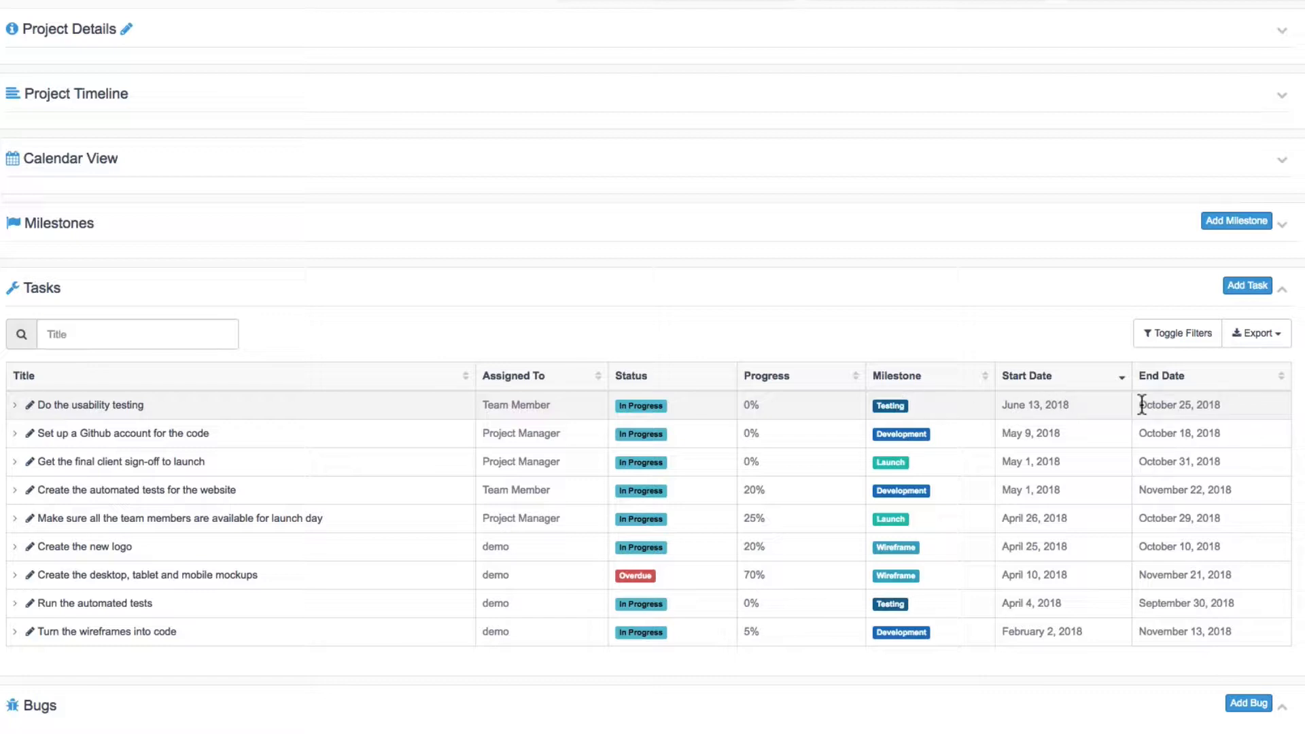
mouse_move(183, 418)
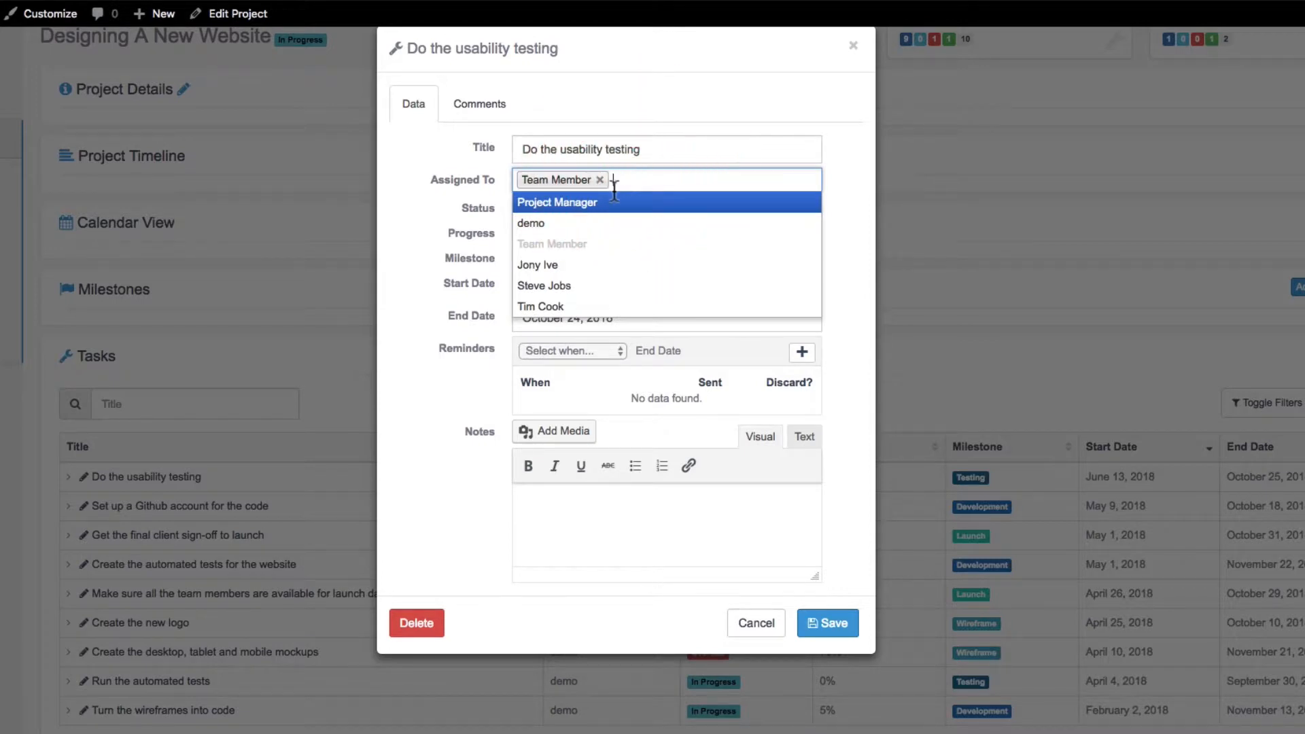
click(557, 201)
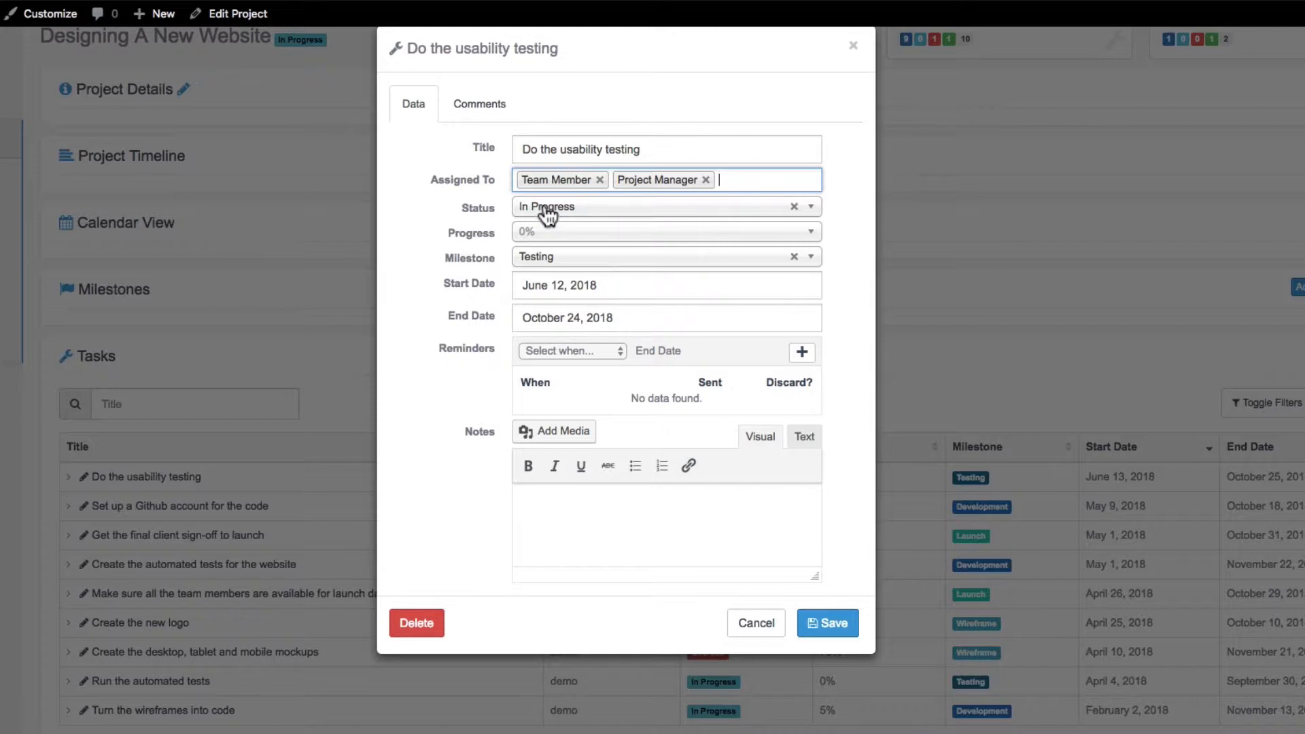
click(664, 207)
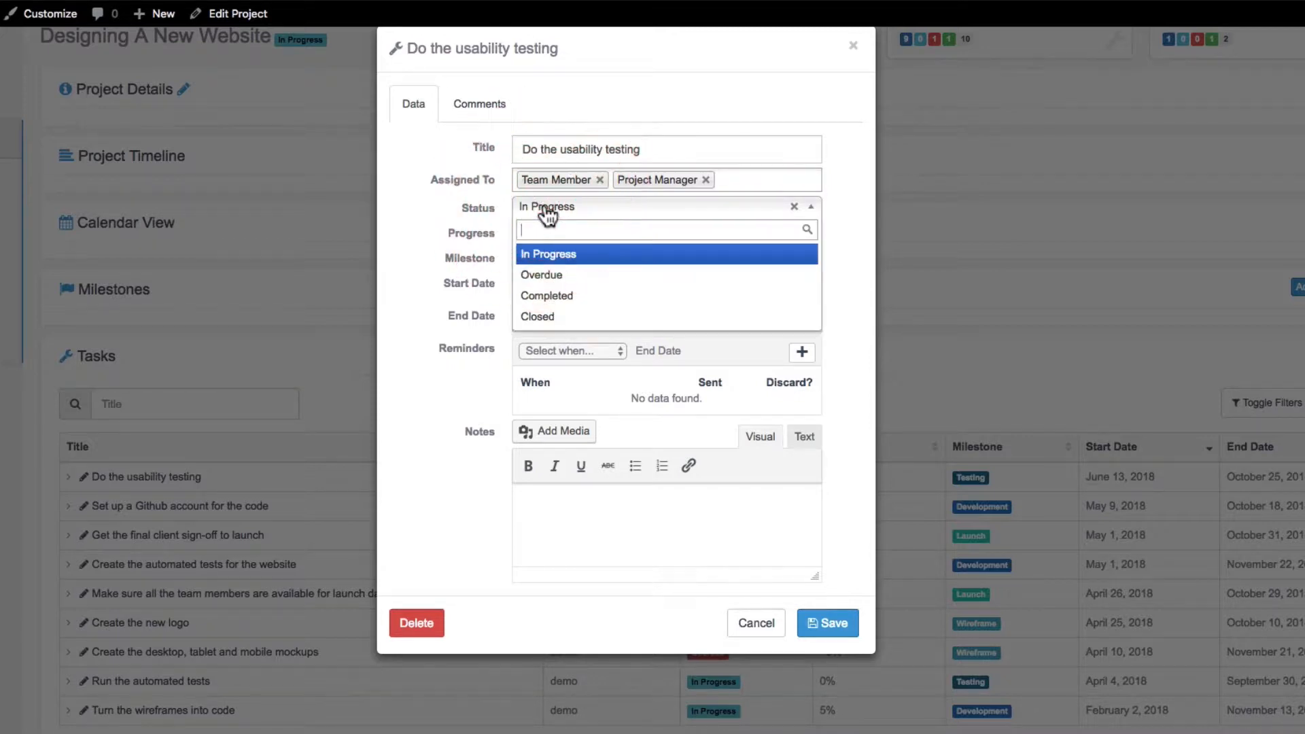
click(548, 254)
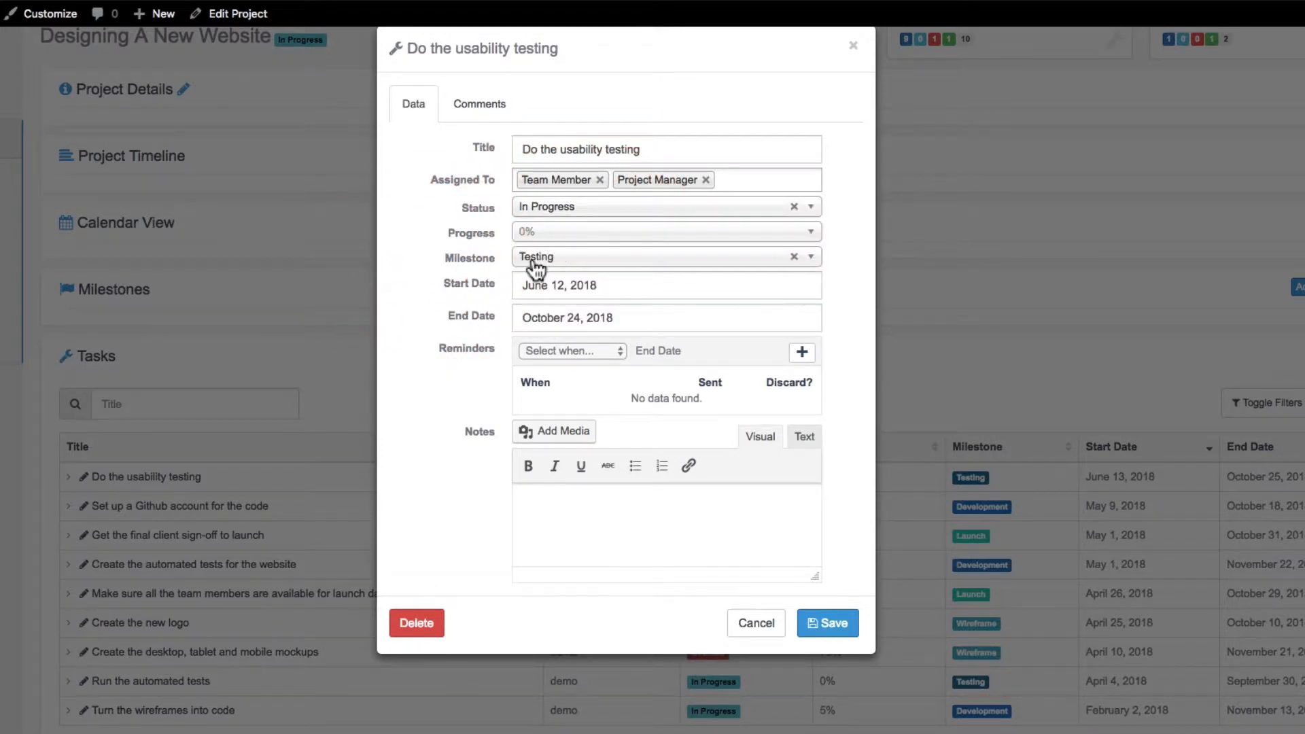
Set progress to 80% and adjust the task dates to June 13 – November 9, 2018
click(666, 232)
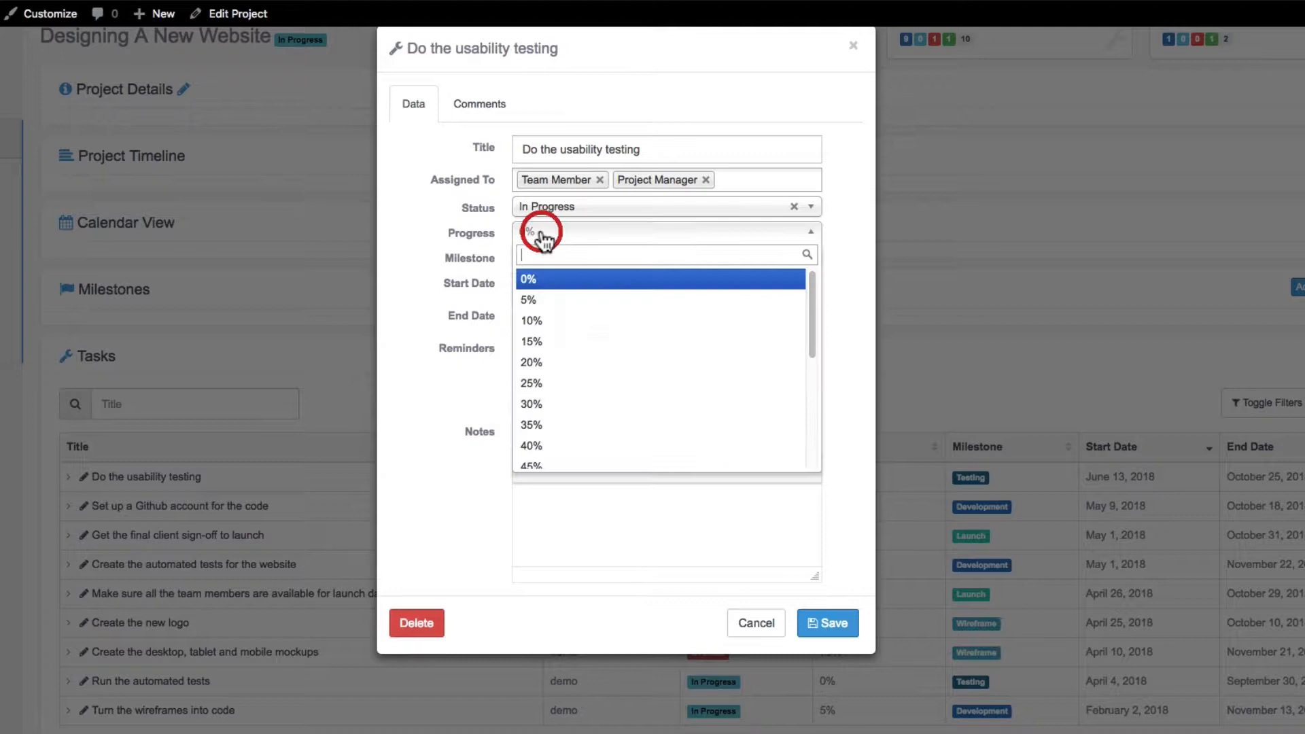
scroll(down, 3)
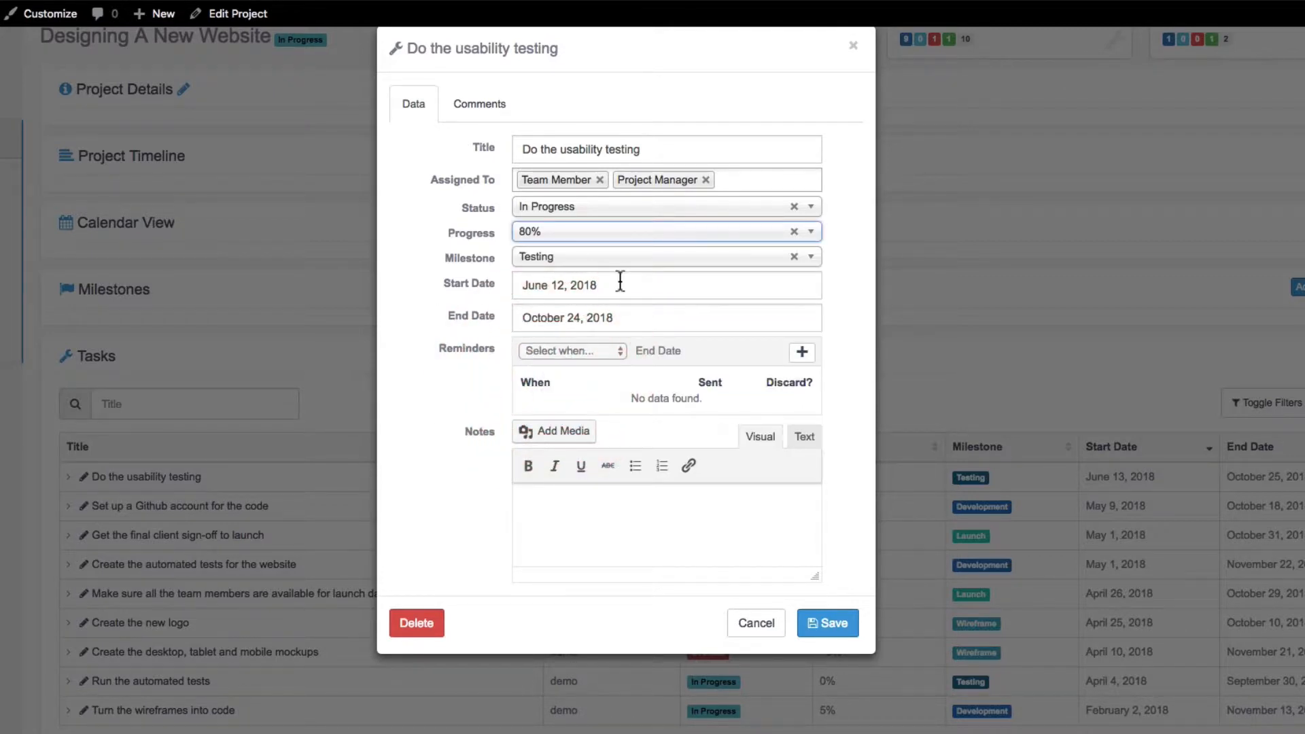
click(666, 284)
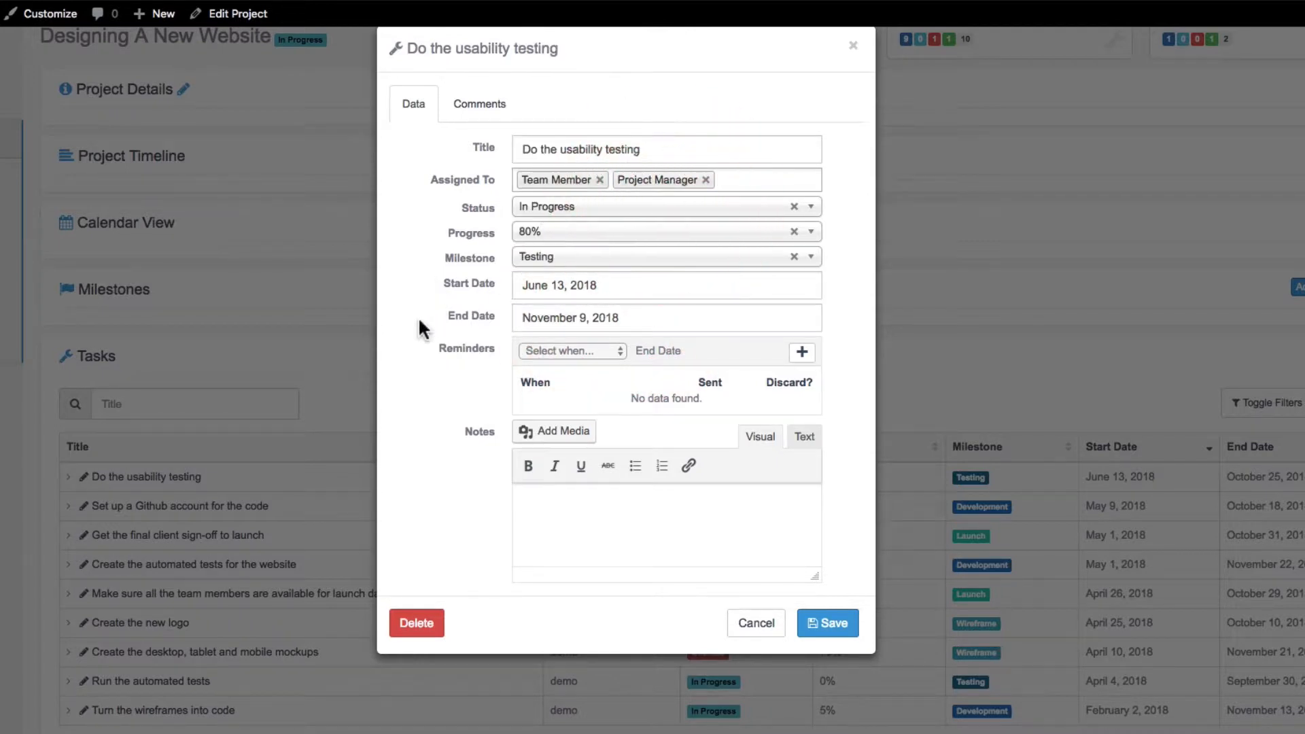
mouse_move(415, 354)
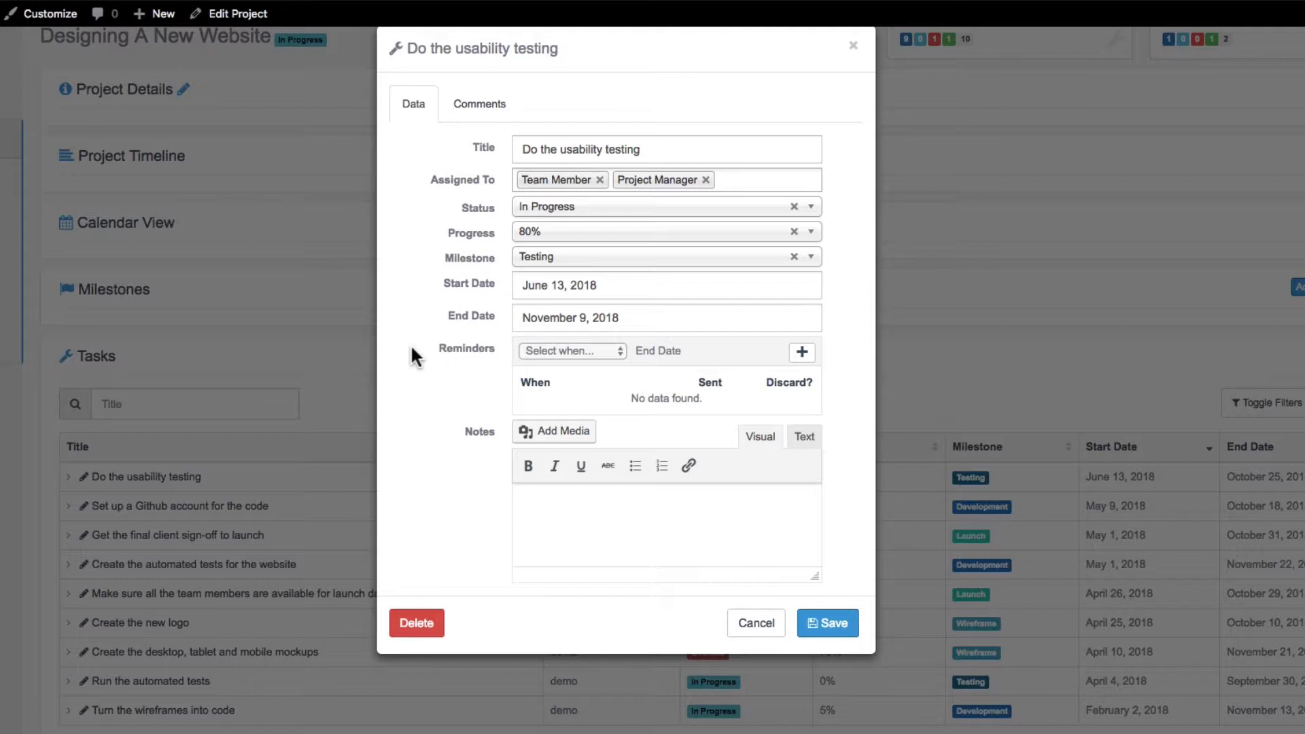
mouse_move(764, 367)
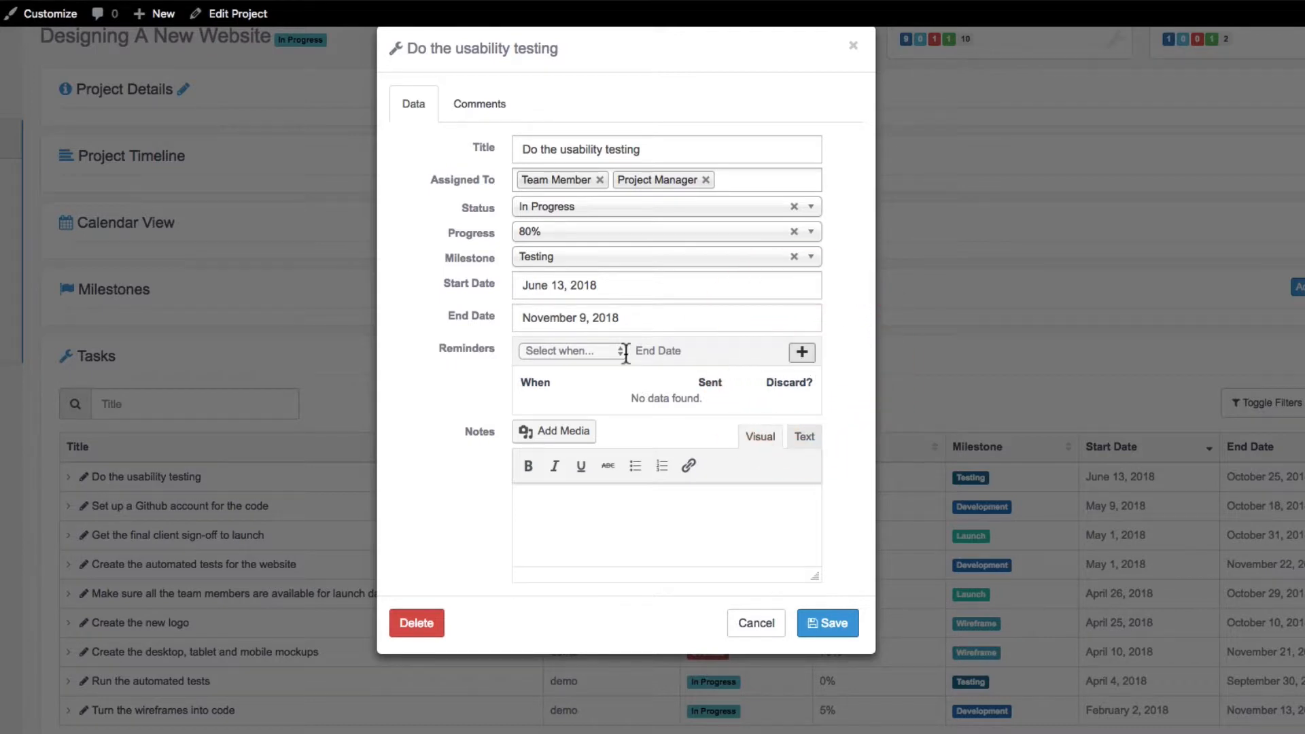
Add a 'Two days before' reminder for the task's end date
click(570, 350)
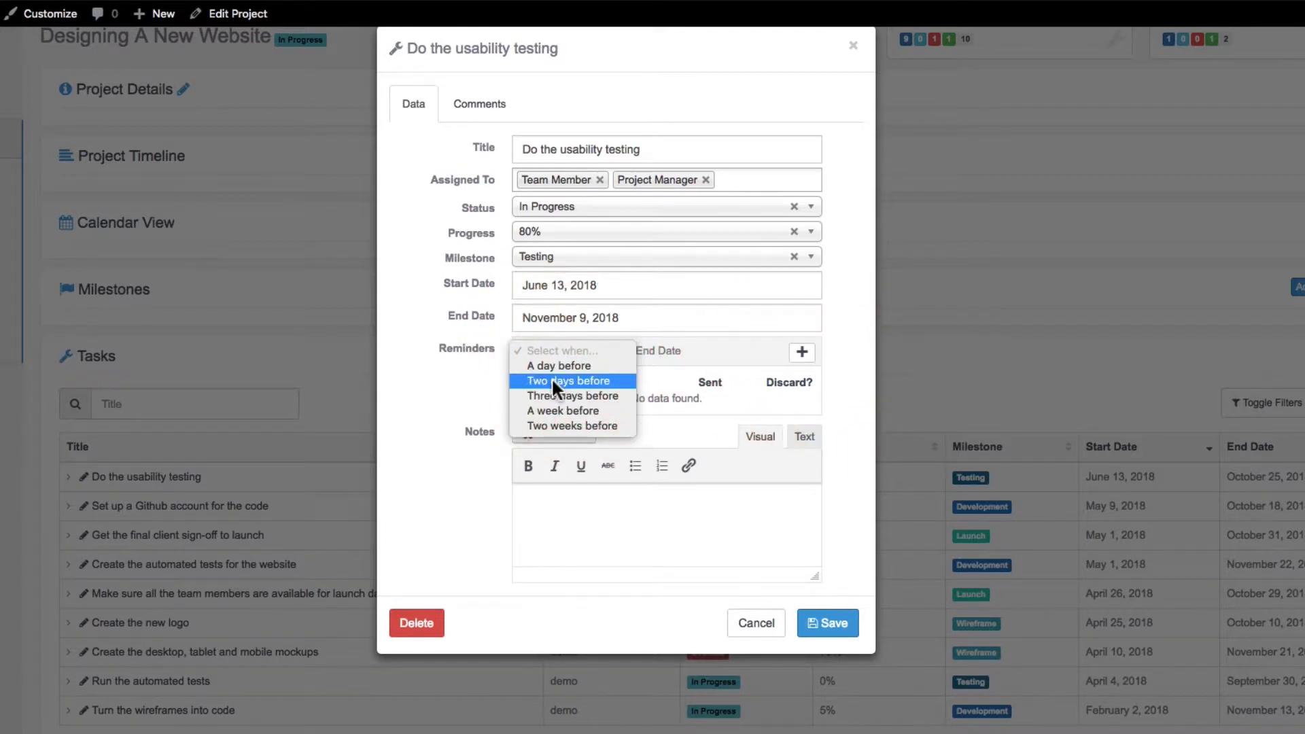
click(569, 380)
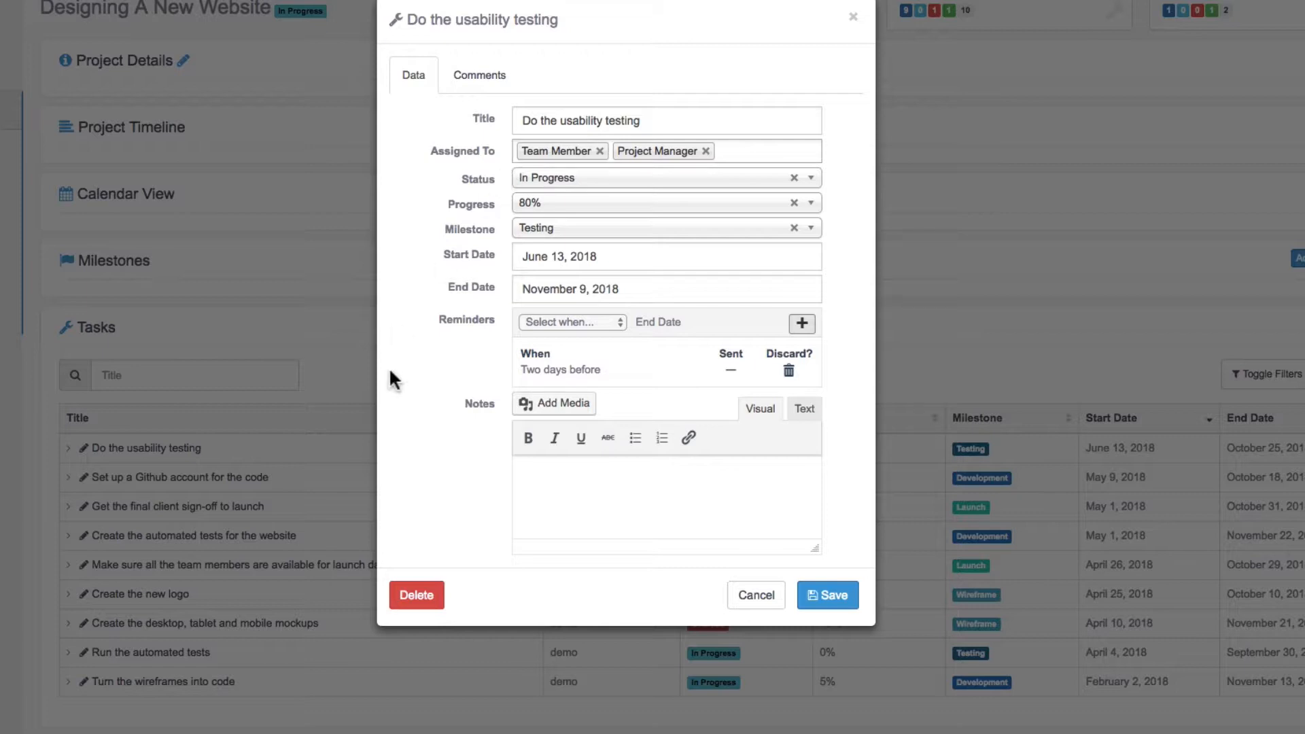
click(566, 499)
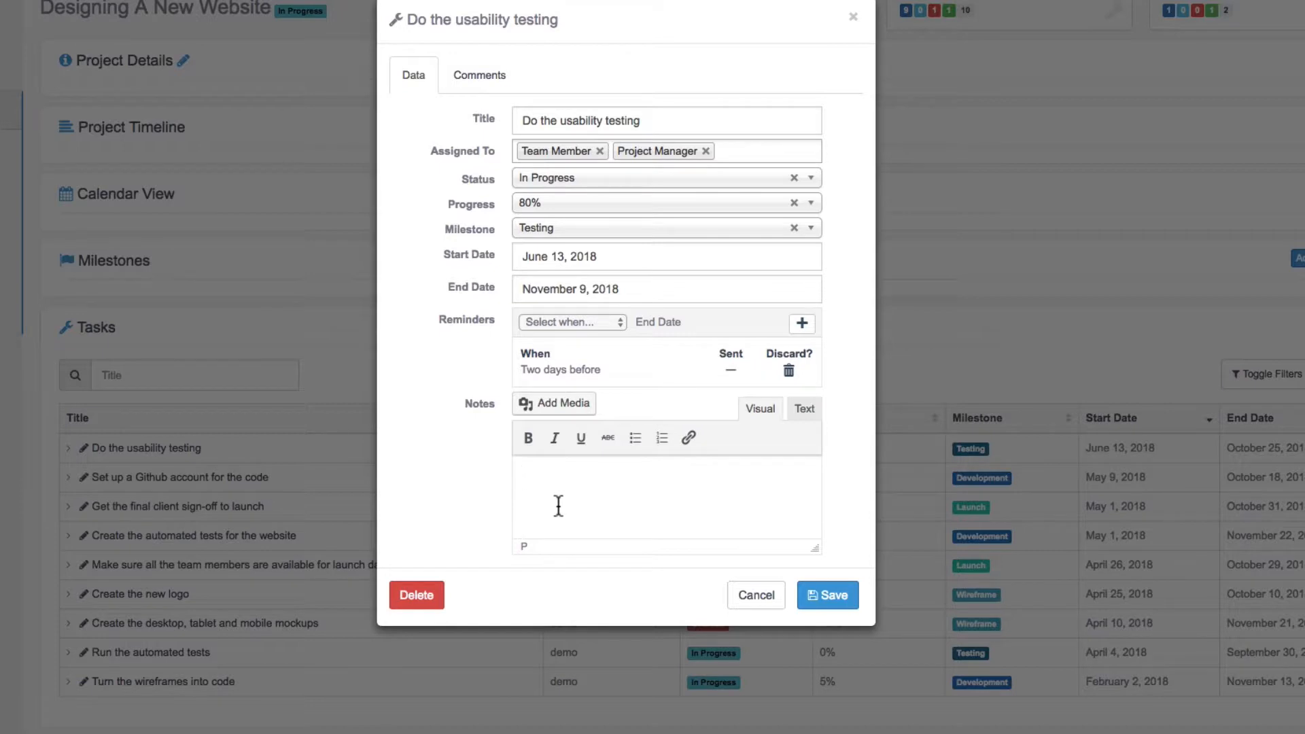
Write the note that this needs testing with 5 different people to make sure usability is good
text(This needs to tested with 5 different)
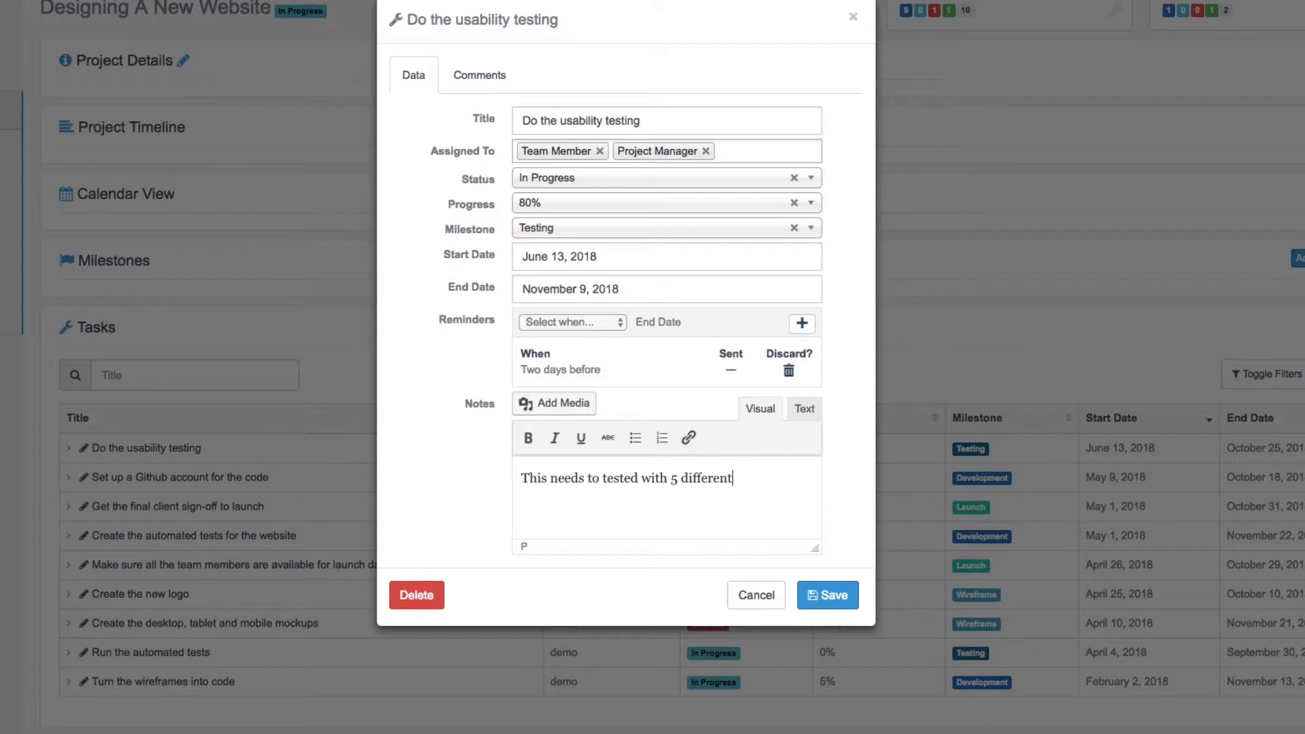
text(p)
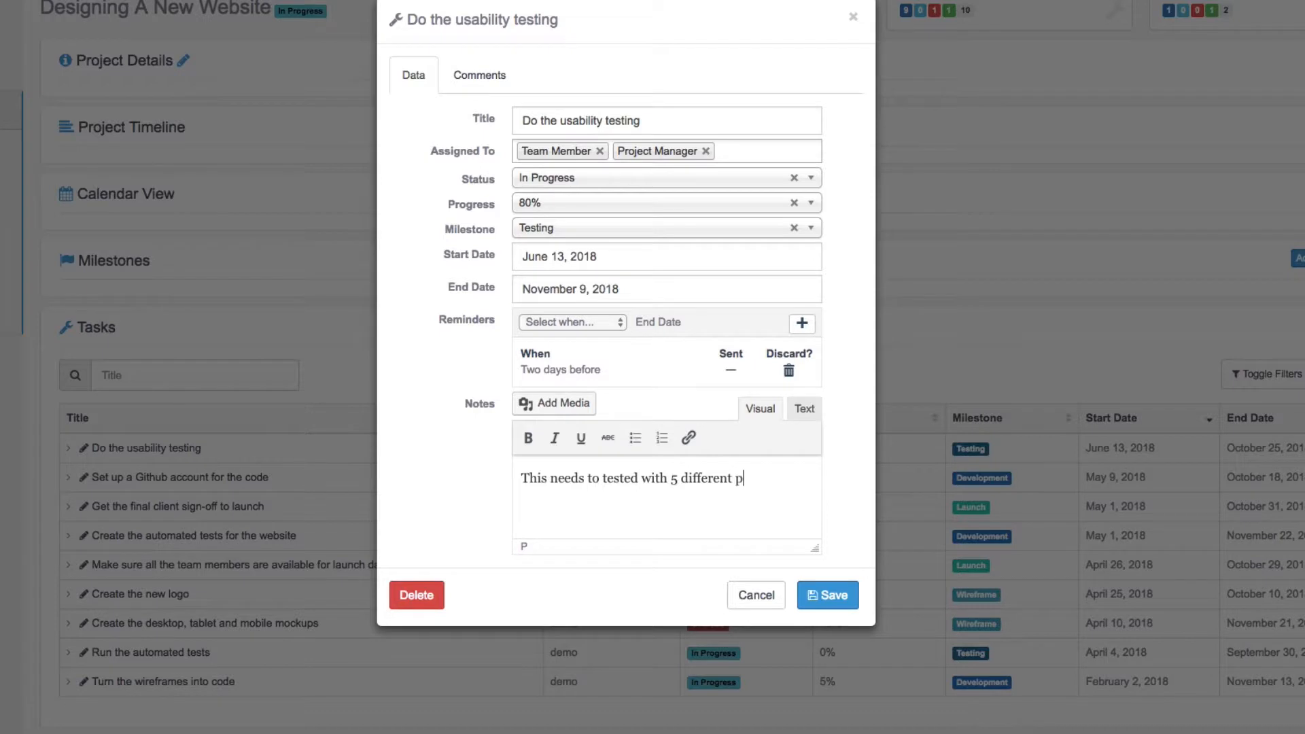
text(eople to make sure the u)
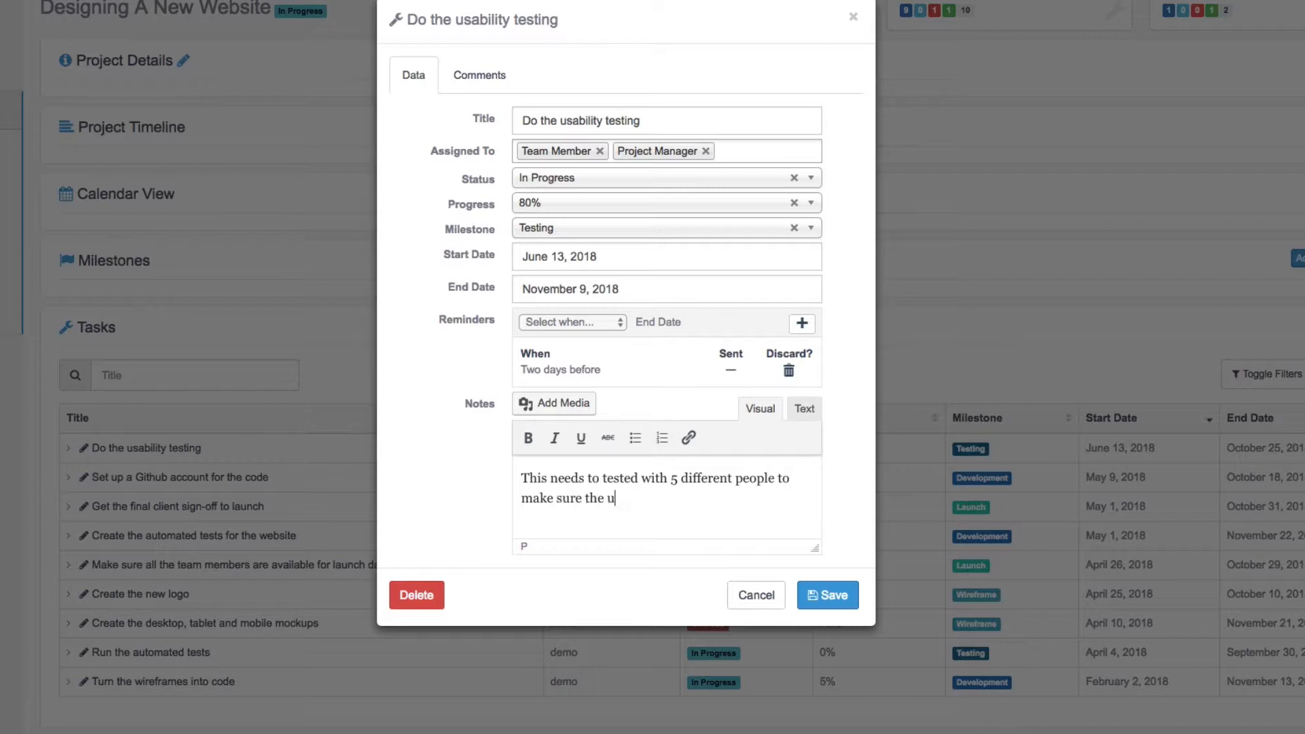
text(sability)
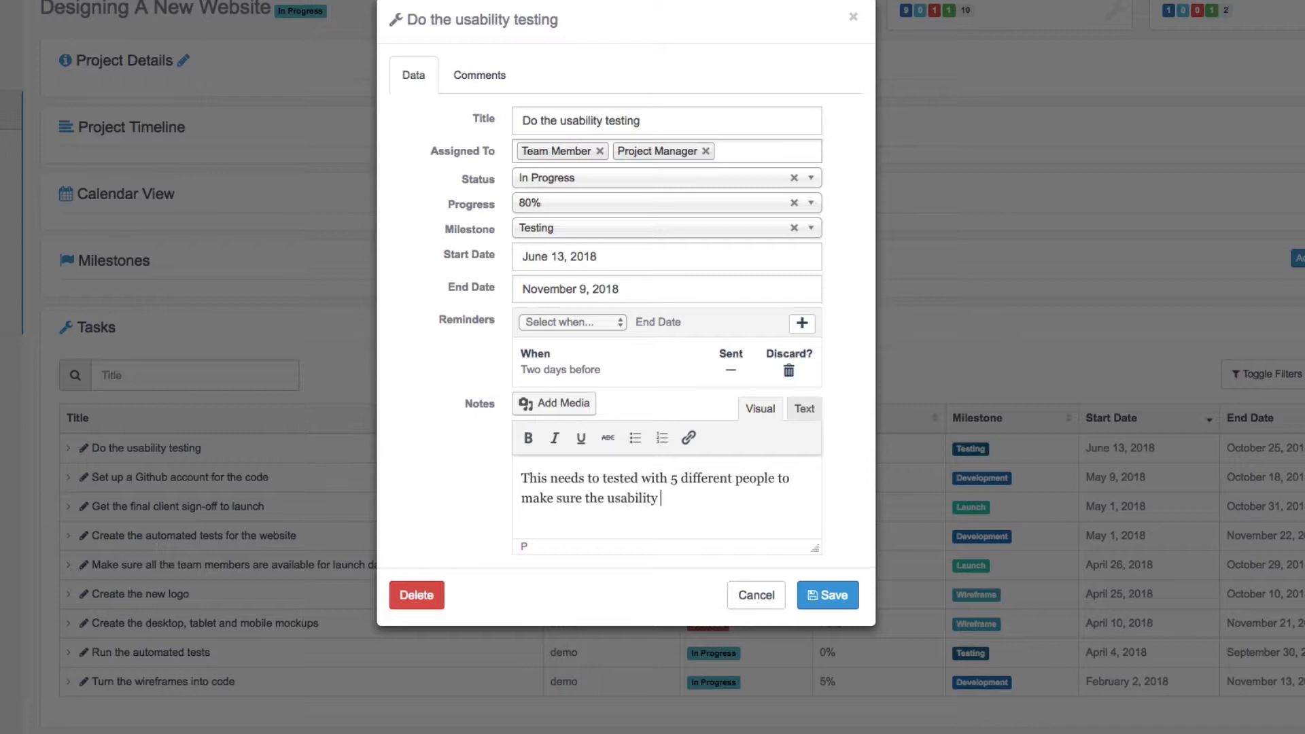
text(is good.)
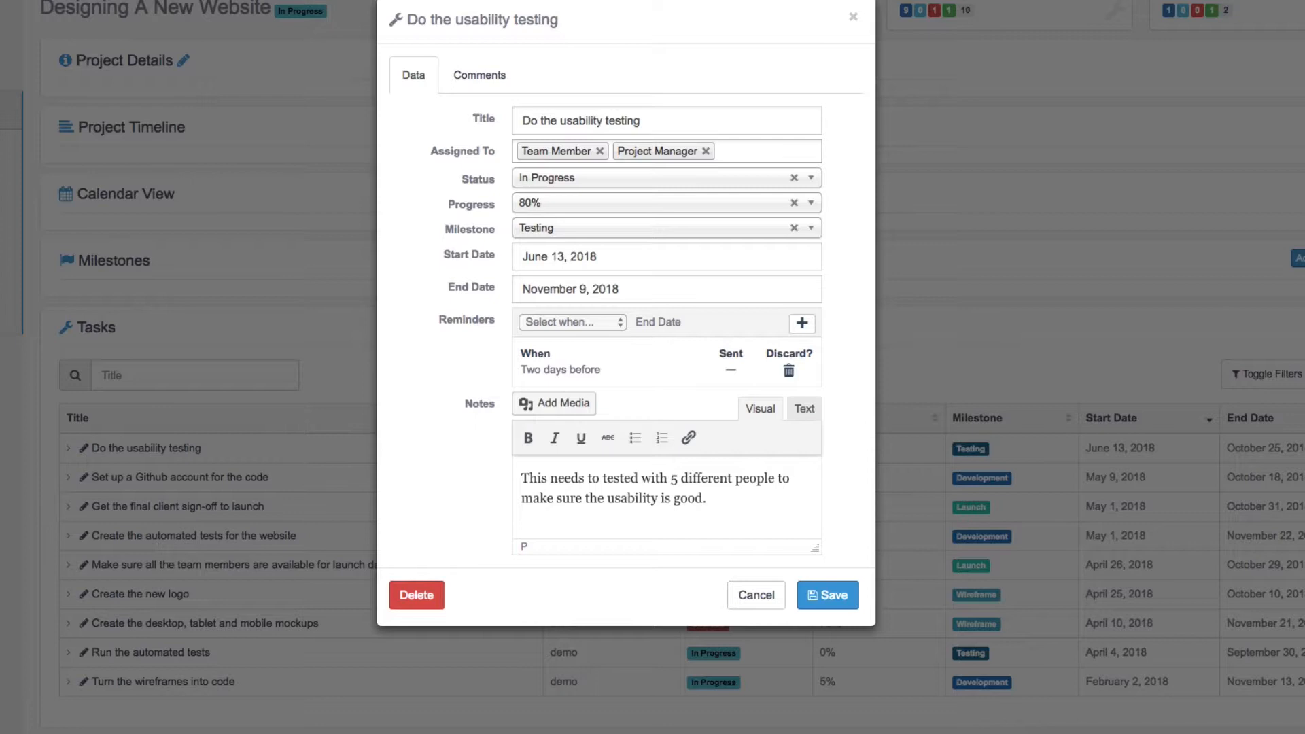
mouse_move(480, 79)
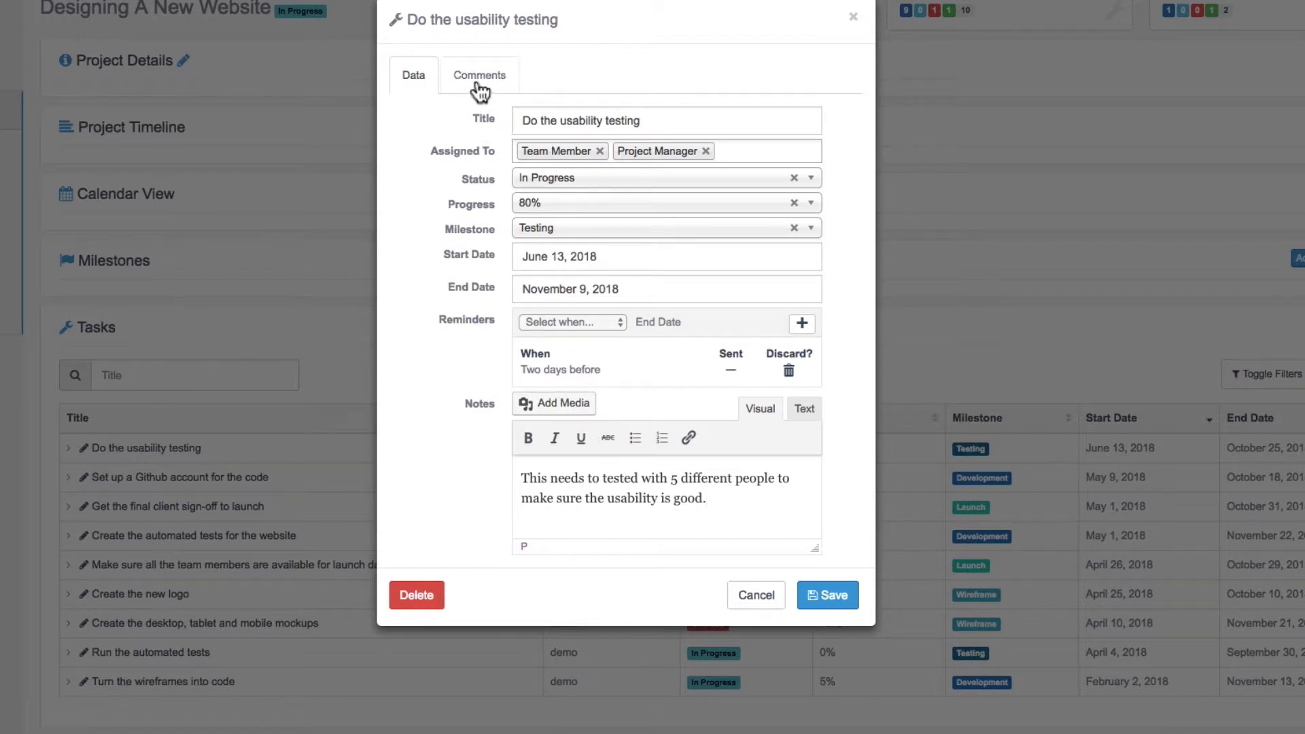
Post 'Test comment' in the task's comments section
click(480, 75)
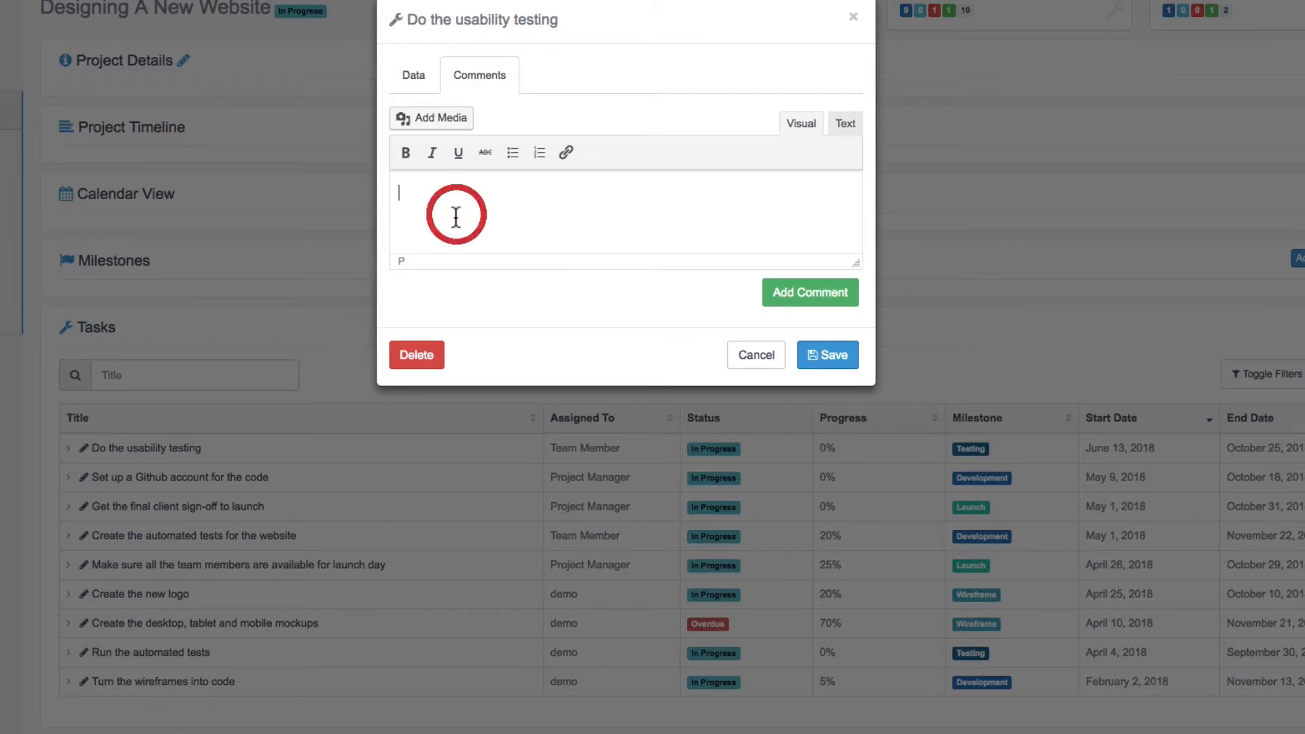
text(Test comment)
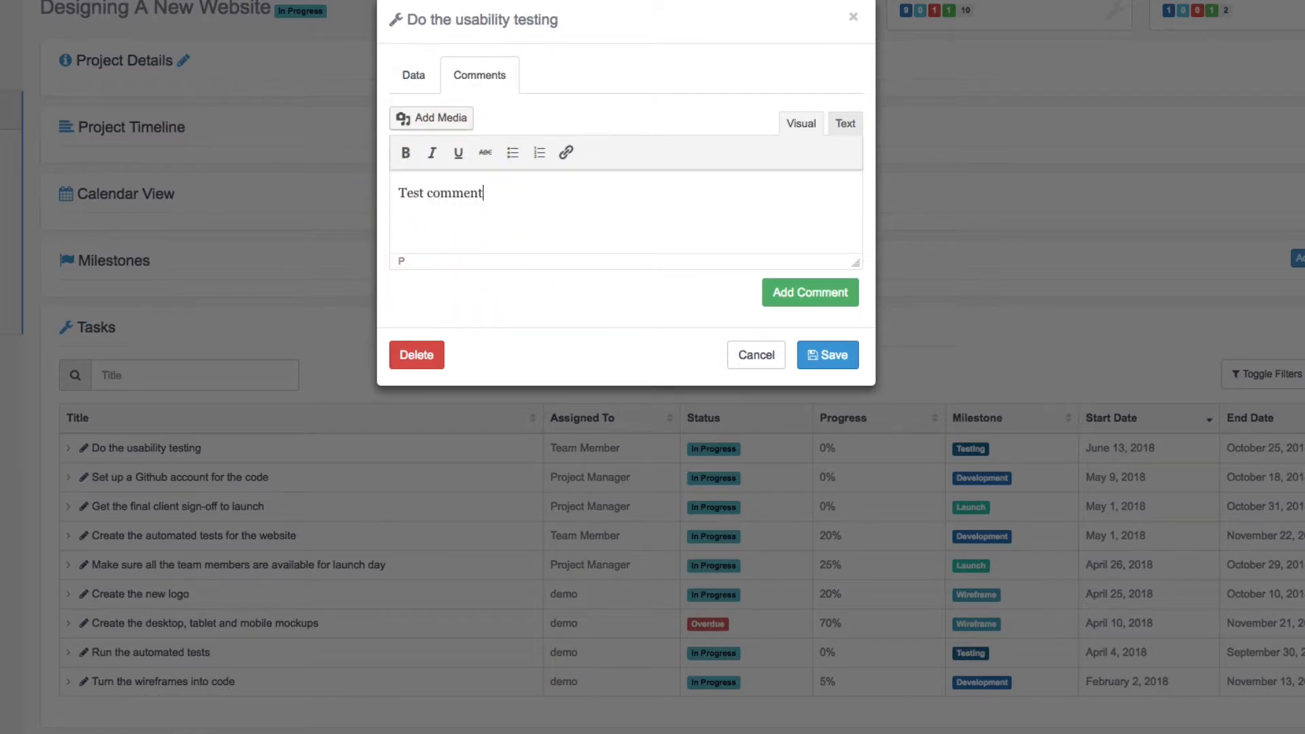
click(810, 292)
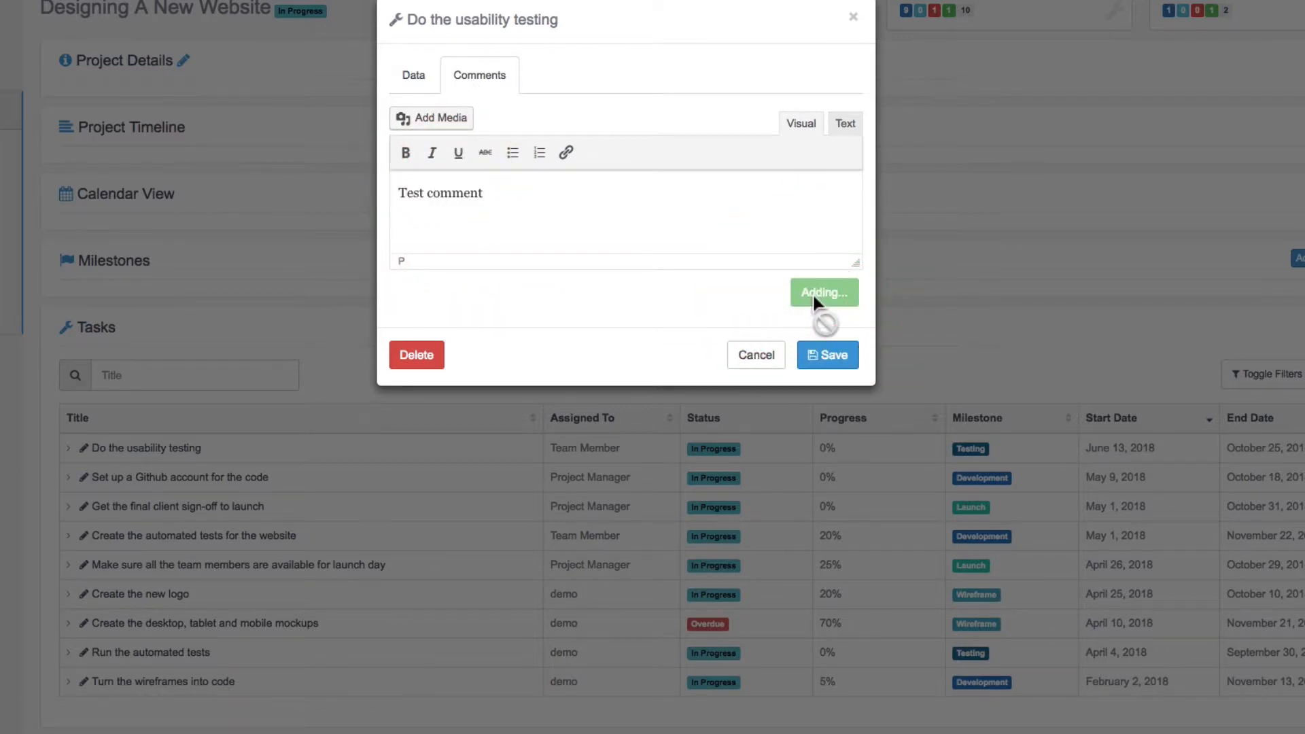
Reply 'test reply' under the comment and save the task
click(824, 293)
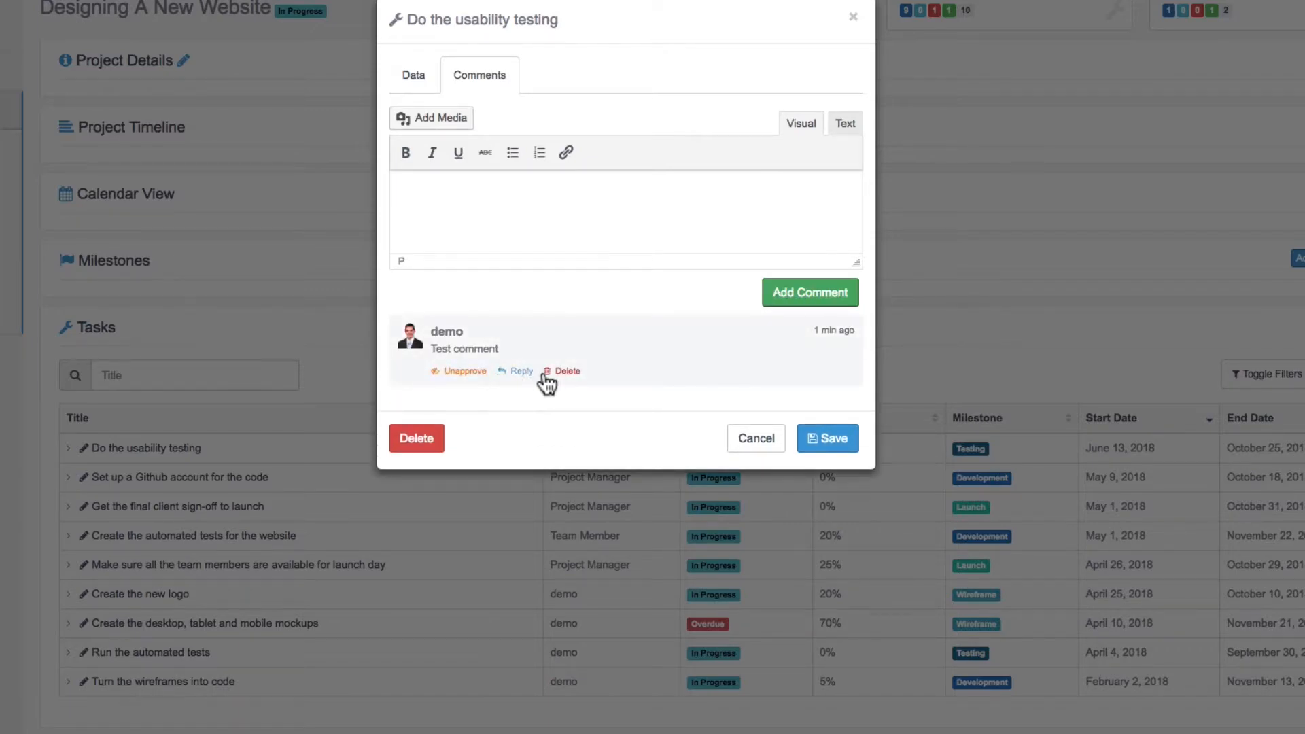
click(519, 371)
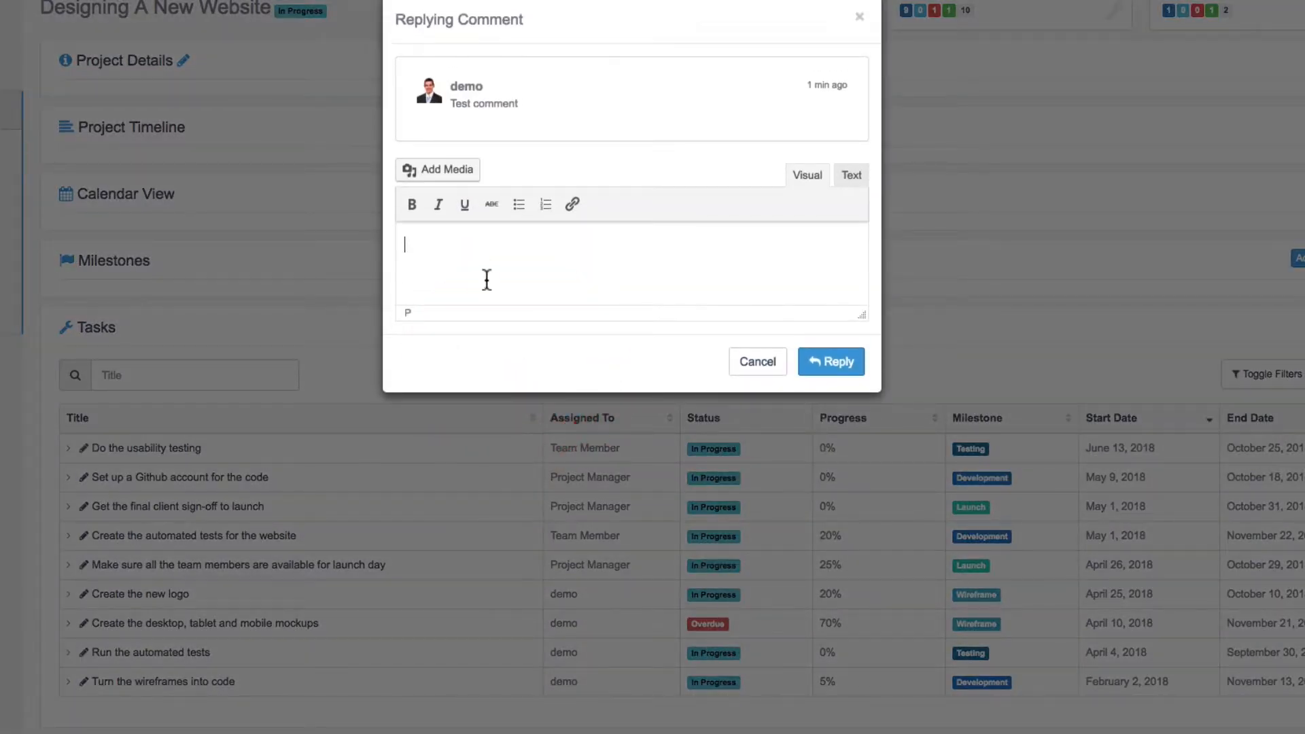
text(test repy)
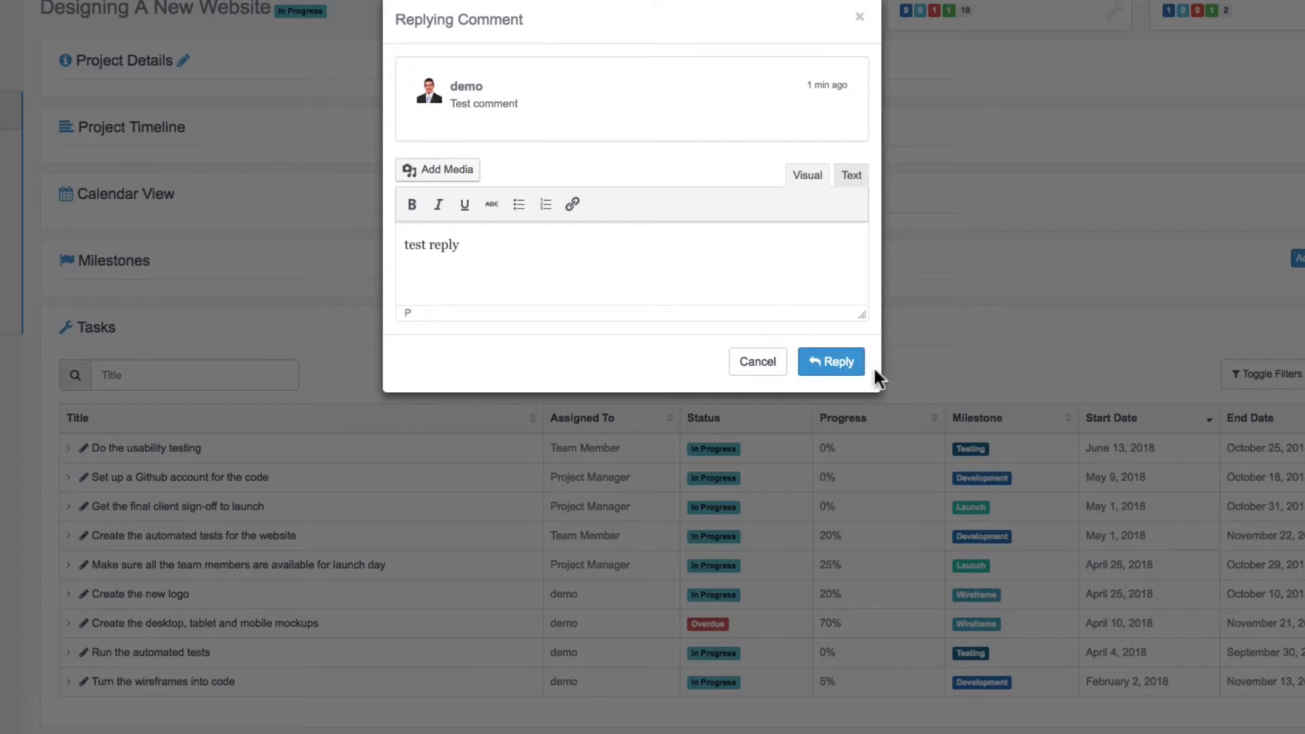
click(830, 361)
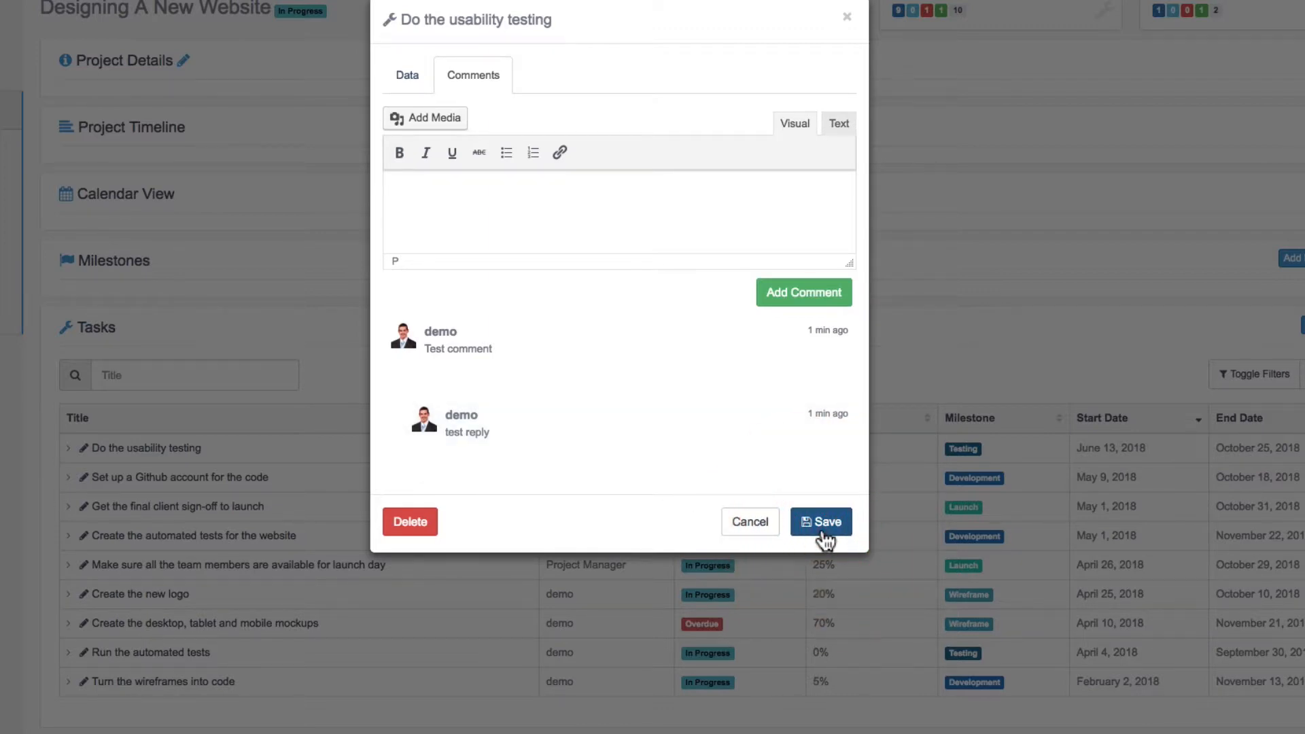
click(820, 522)
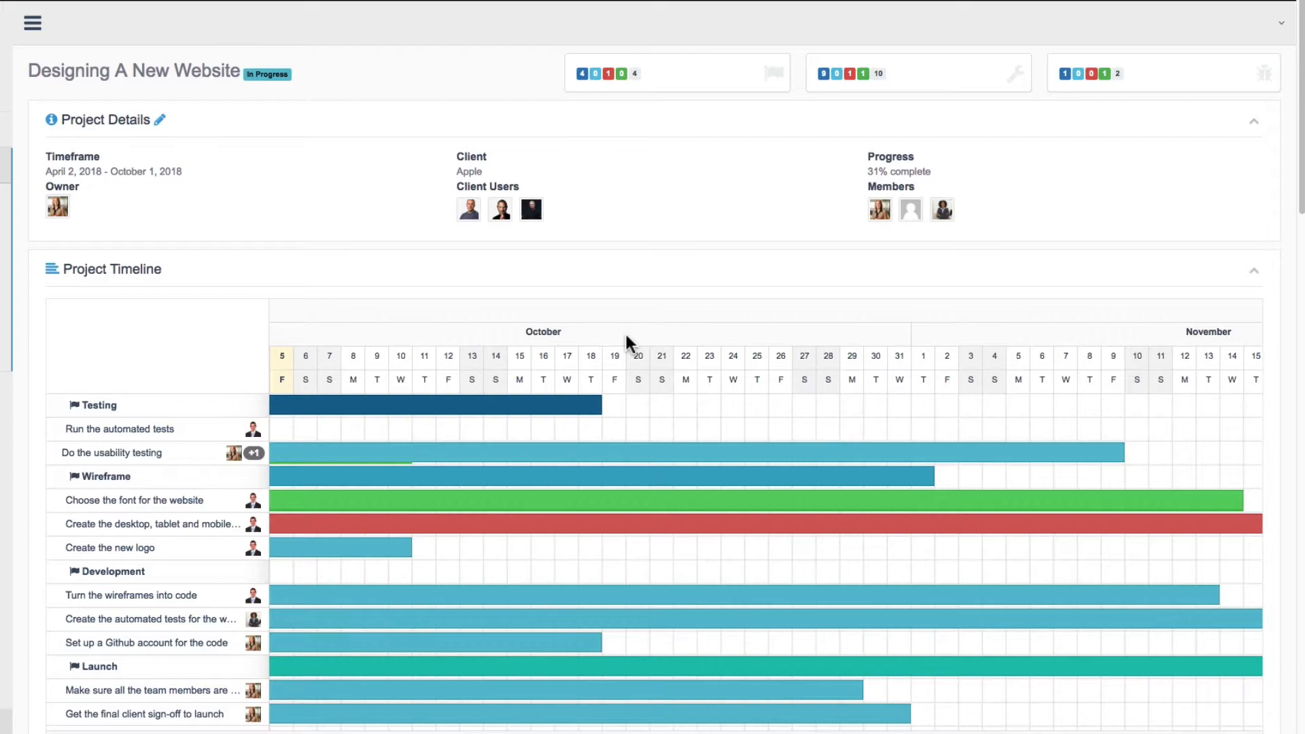
Scroll to the Tasks table showing the task with two assignees and 80% progress
scroll(down, 3)
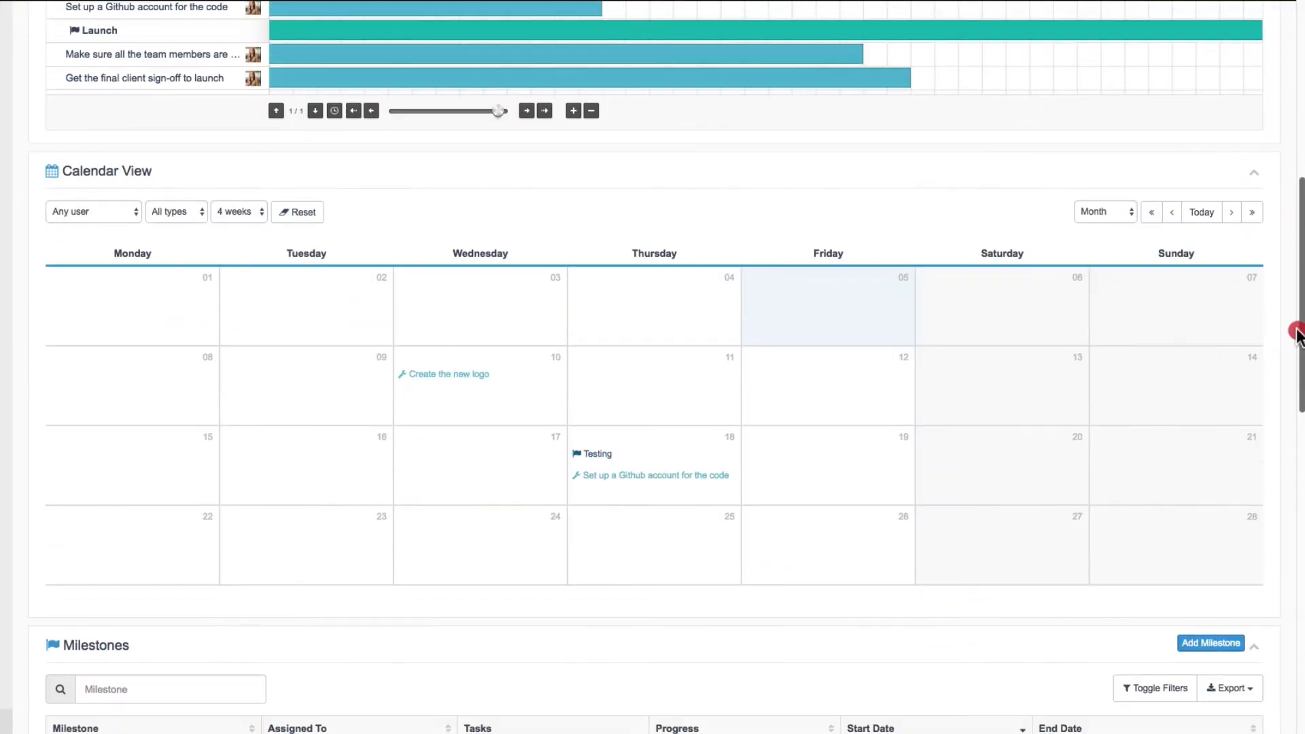
scroll(down, 3)
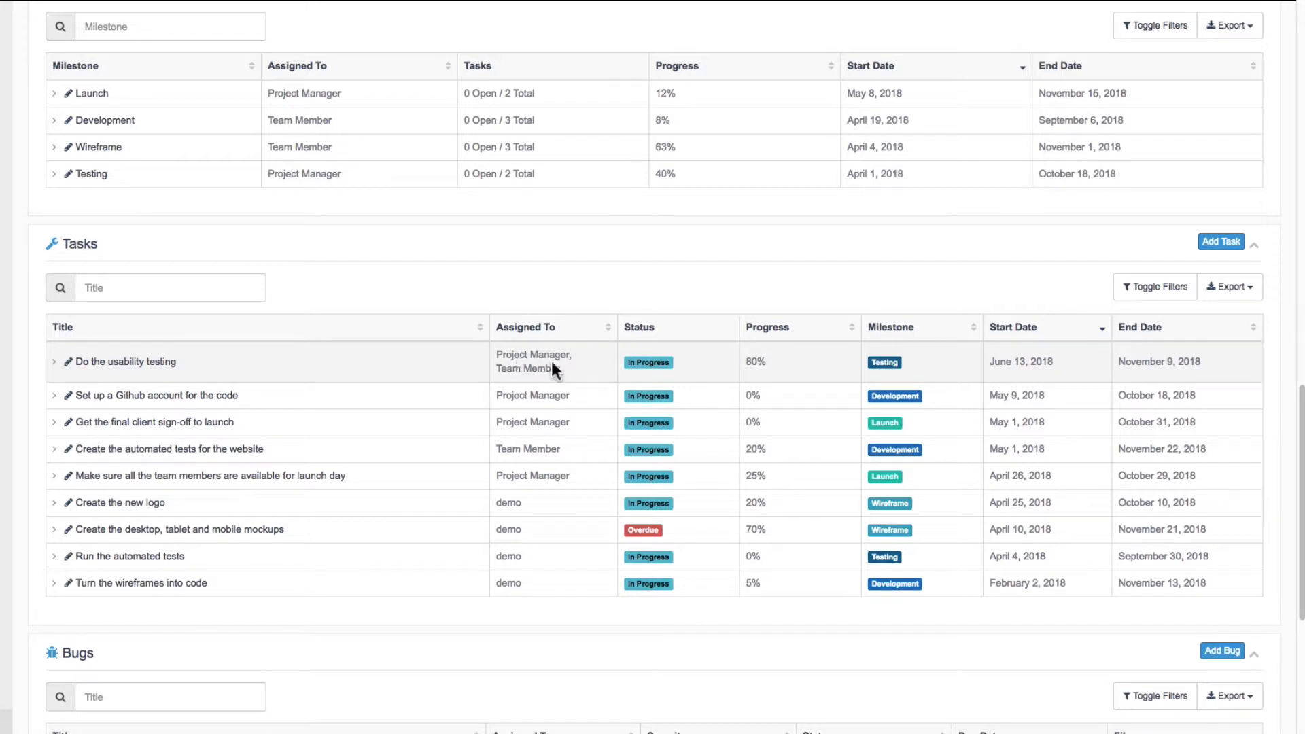
mouse_move(756, 366)
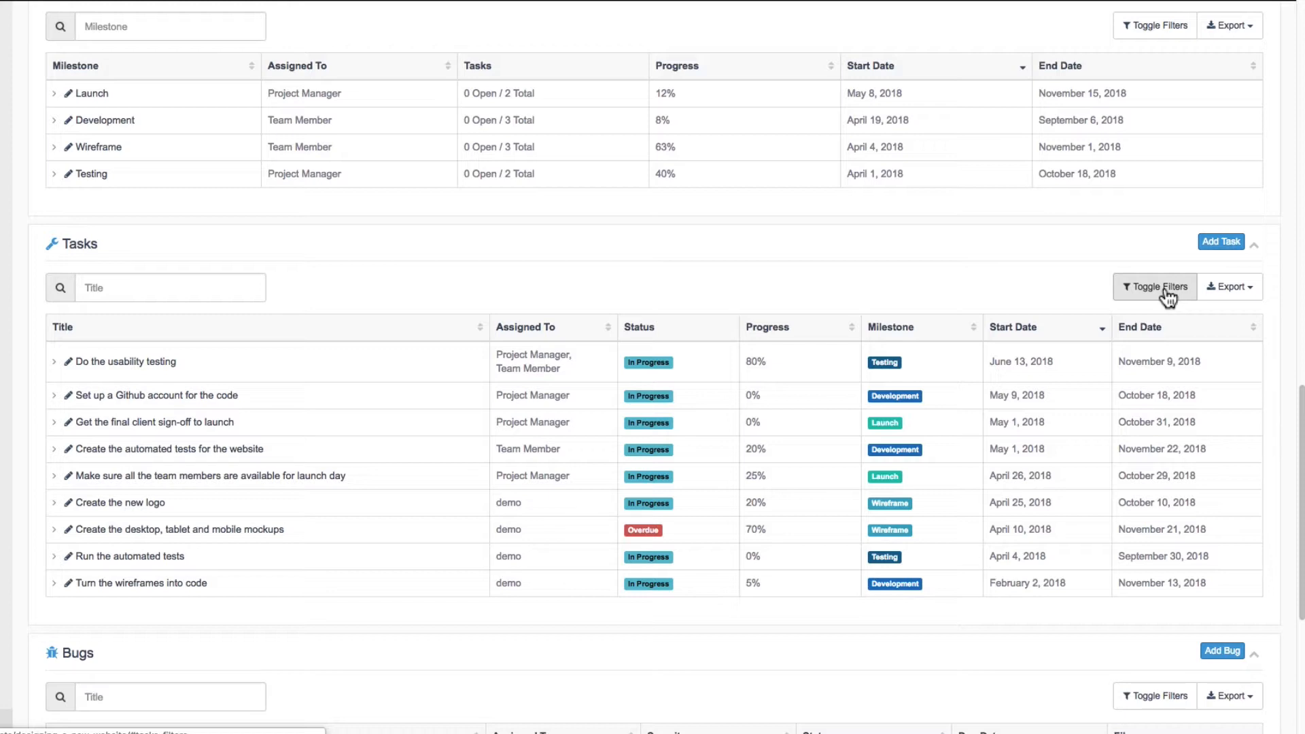
mouse_move(1159, 294)
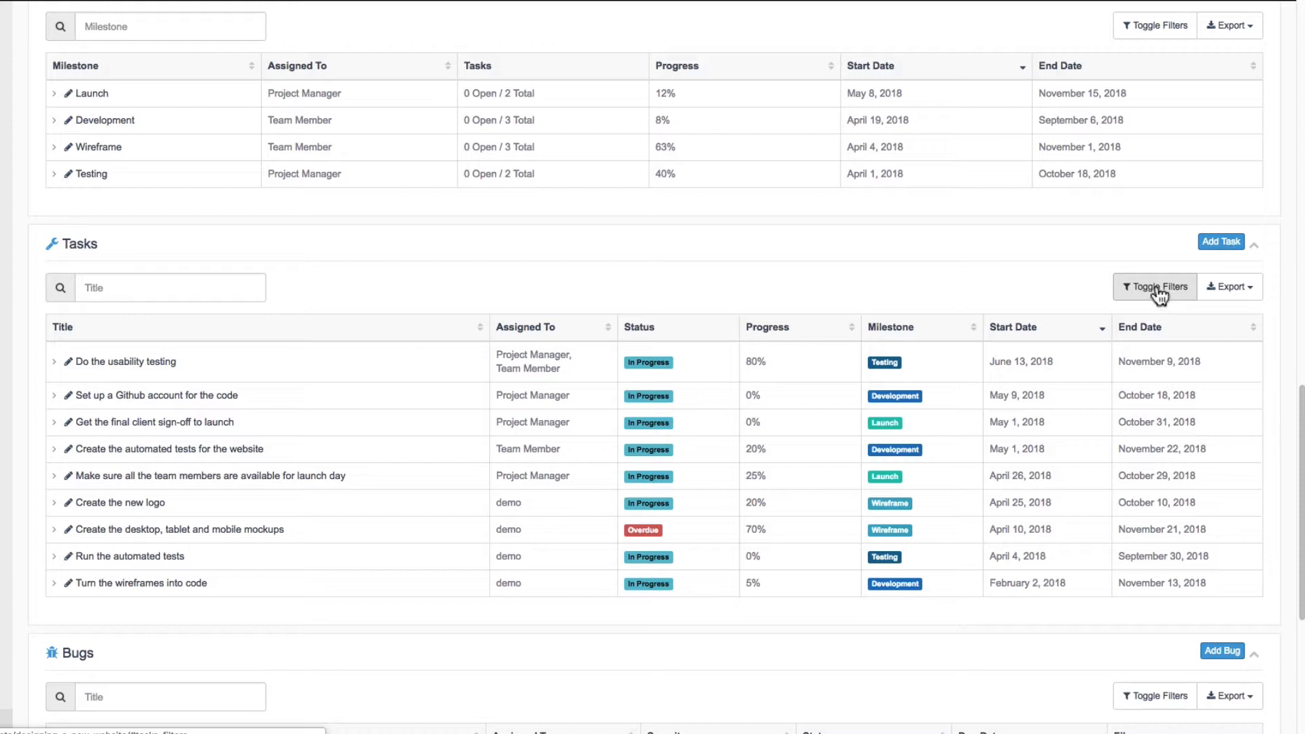
Show the task filters and review the assignee and status filter choices
click(1154, 287)
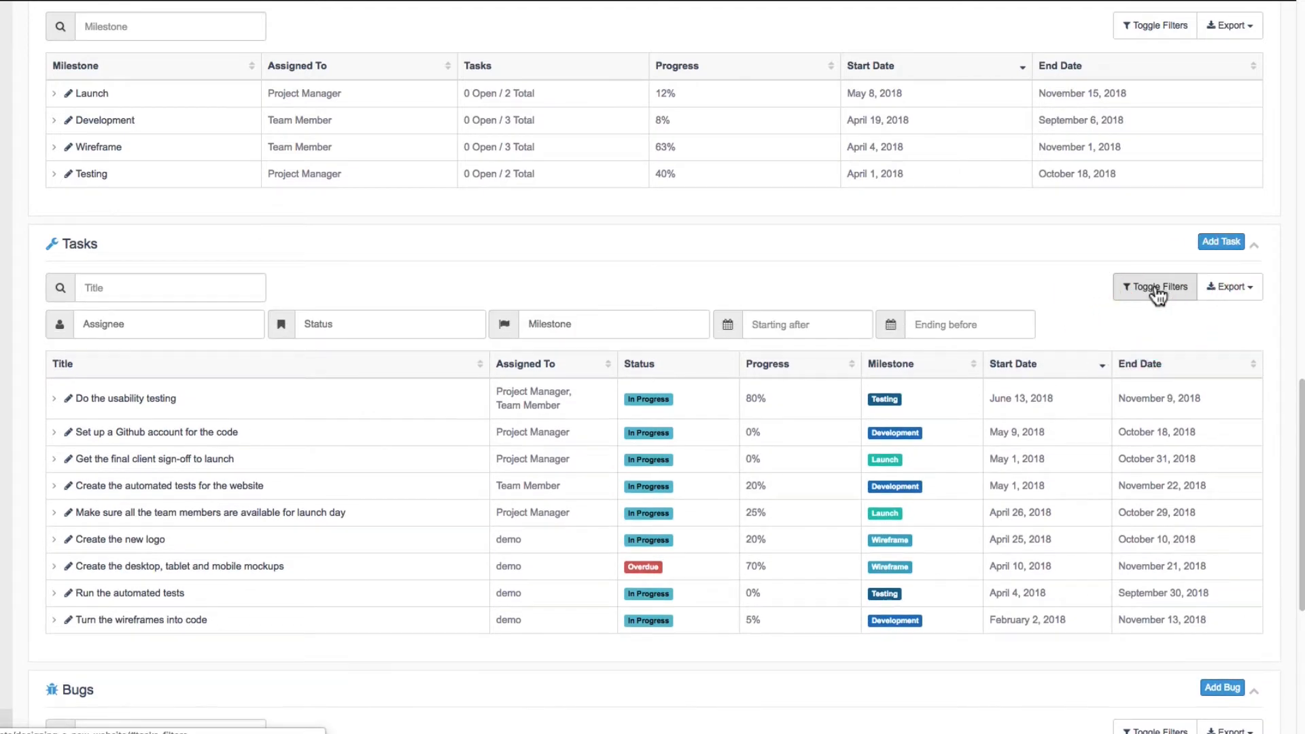
click(170, 324)
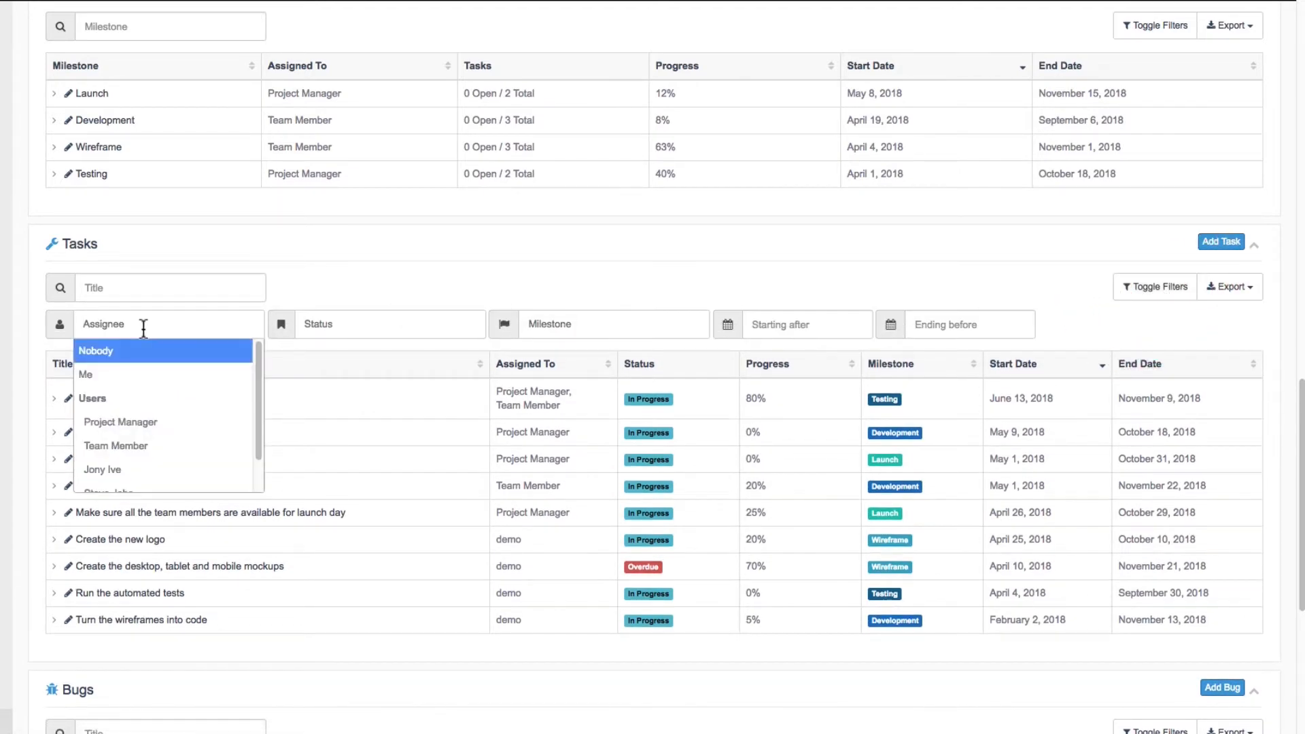
mouse_move(346, 276)
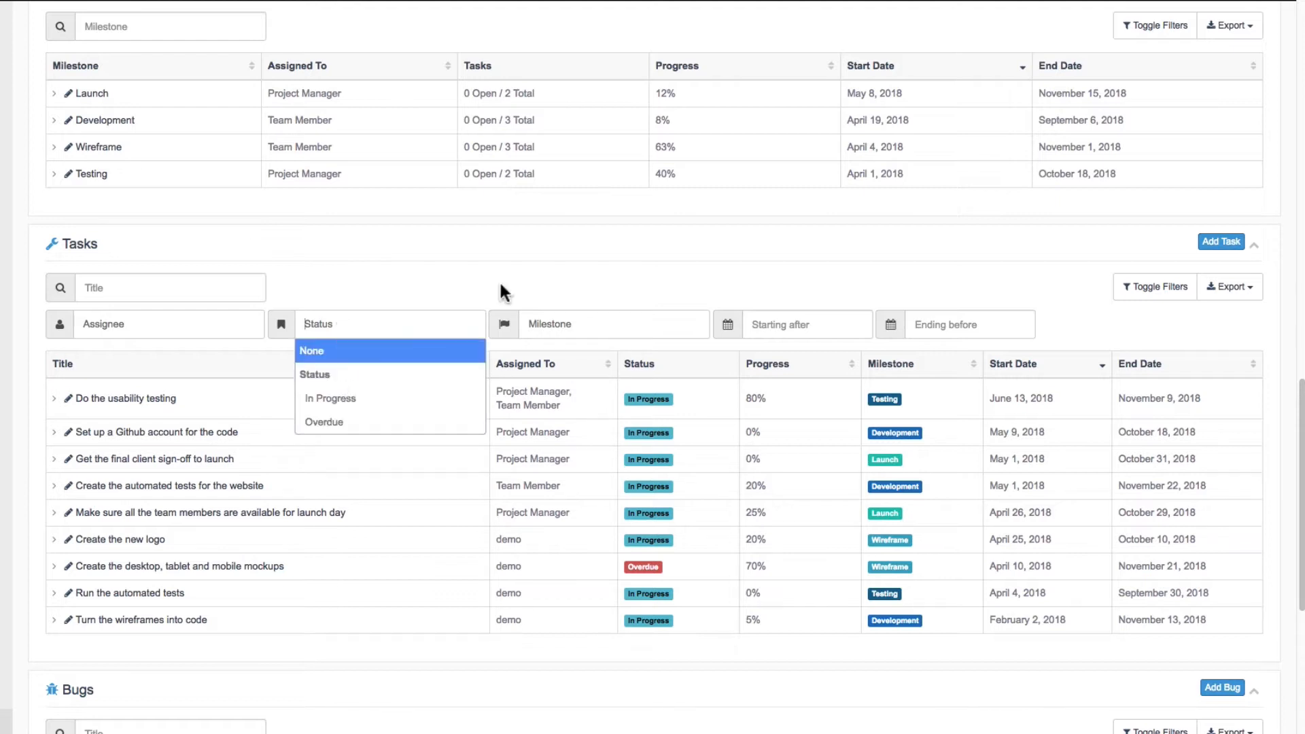
click(799, 324)
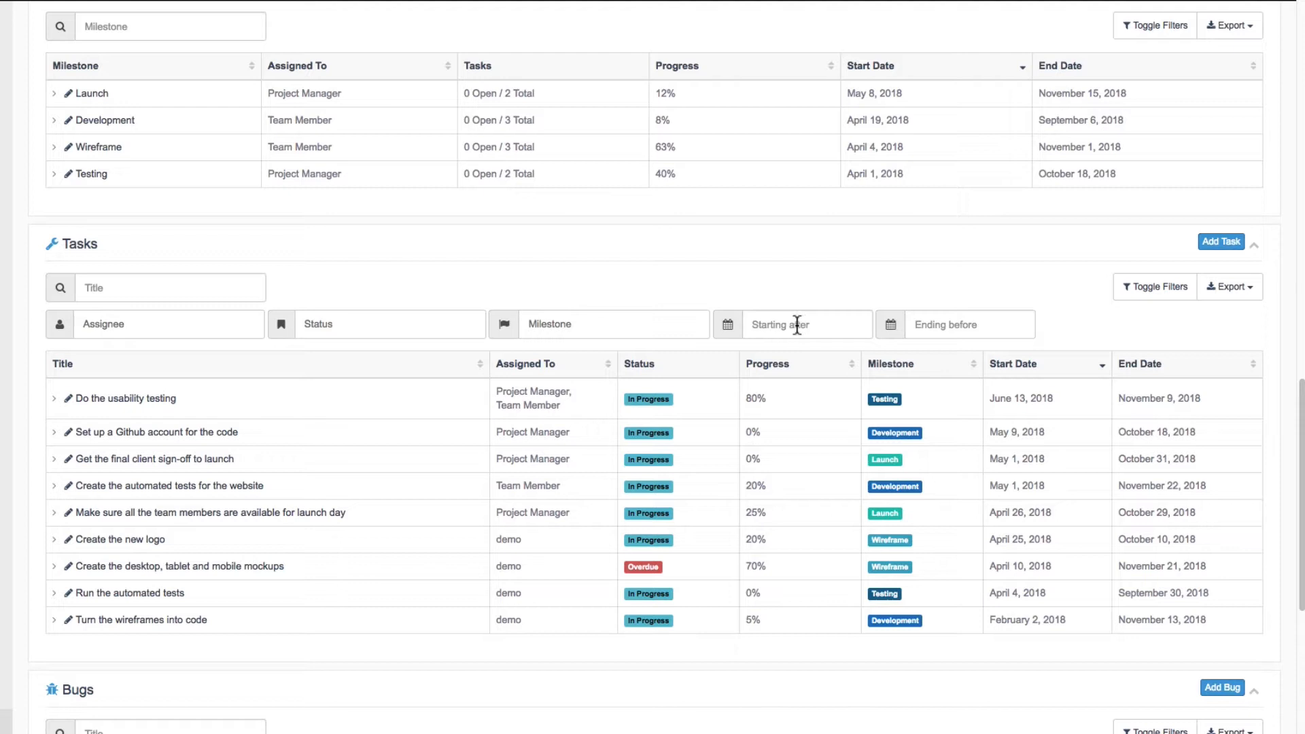
mouse_move(780, 329)
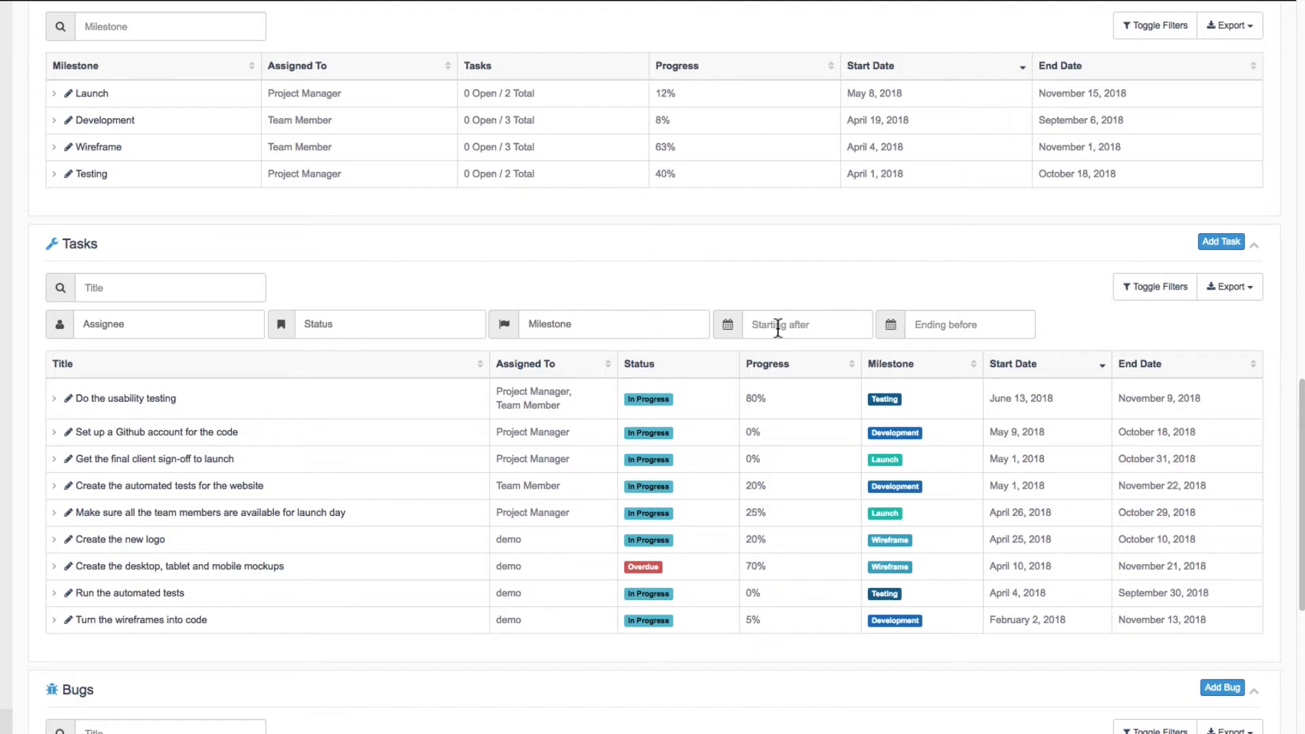
Filter tasks to starting after January 31, 2018 and ending before November 15, 2018
click(803, 323)
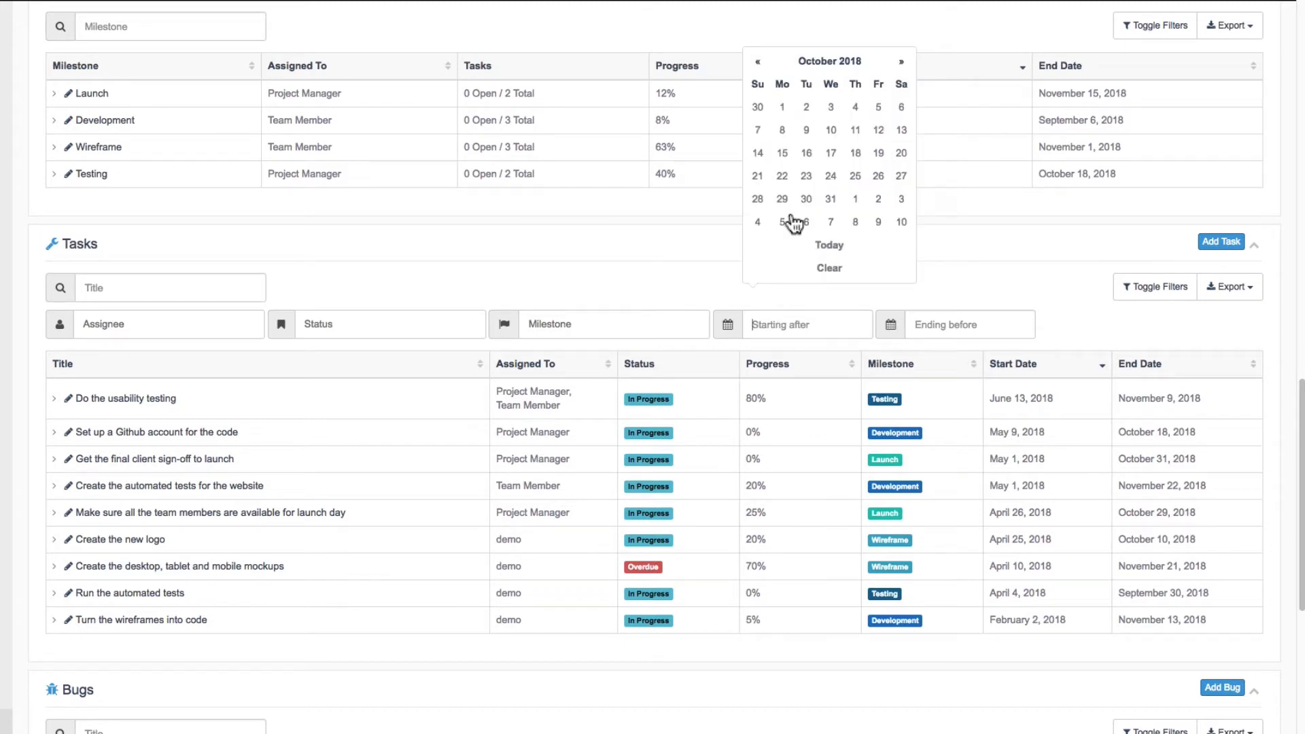
click(757, 61)
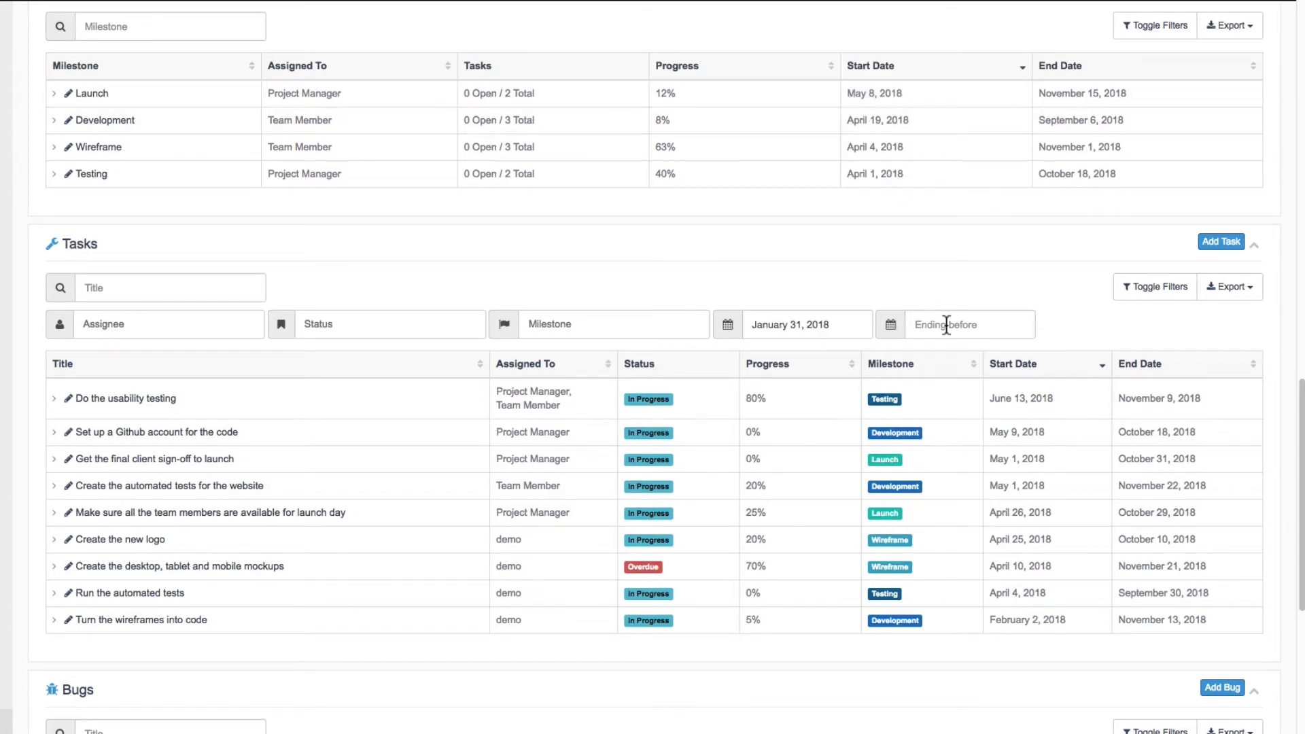
click(969, 324)
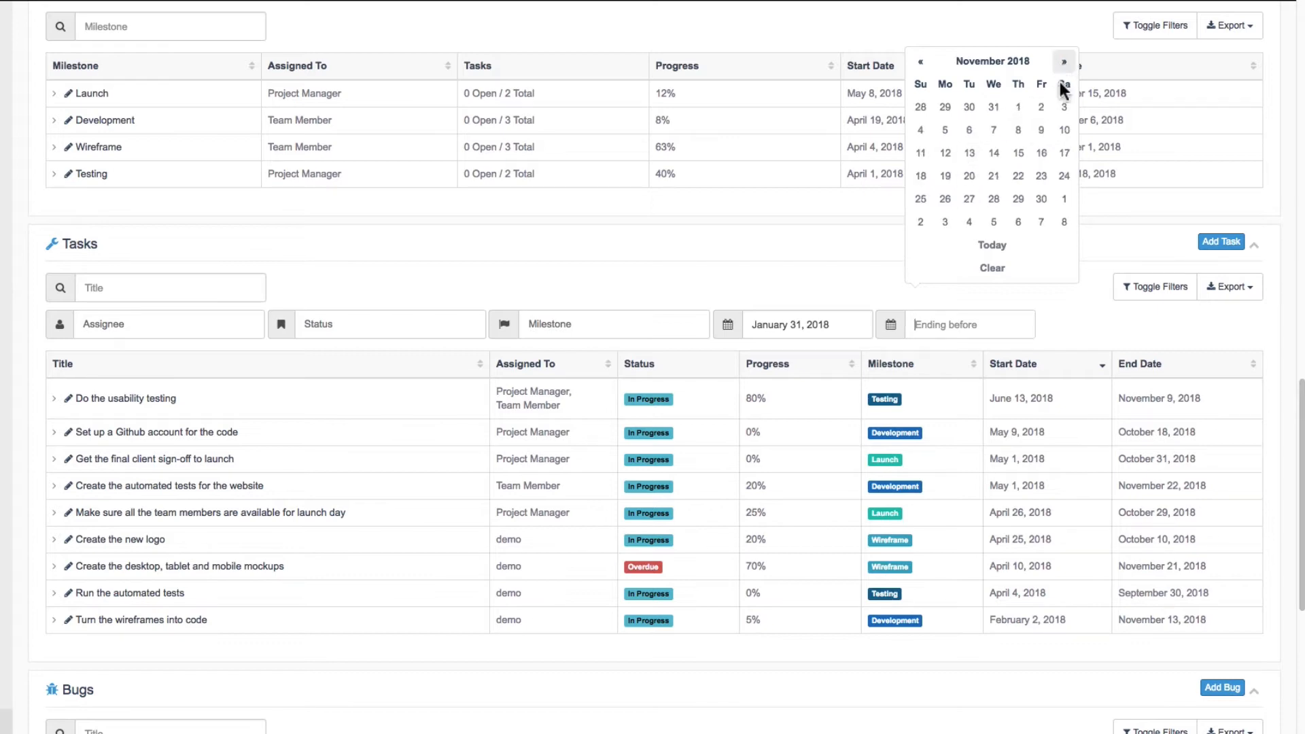
click(1017, 152)
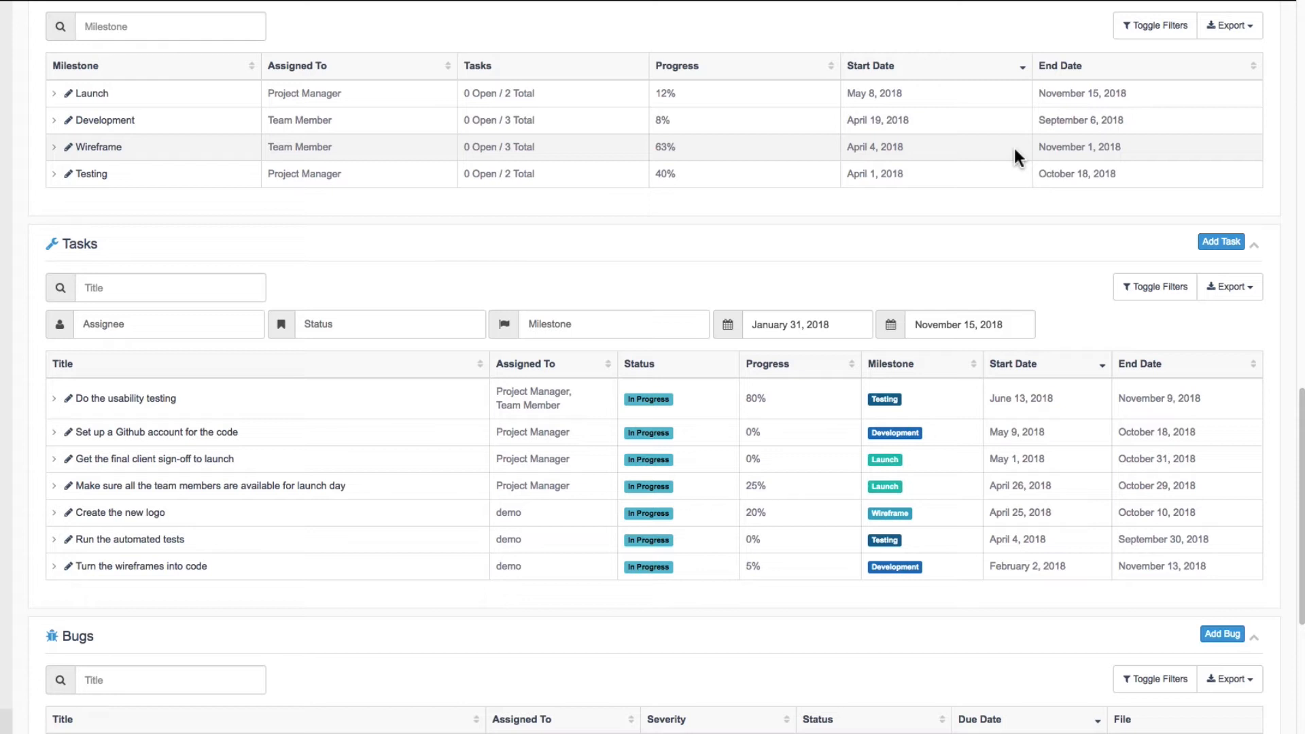
mouse_move(1063, 293)
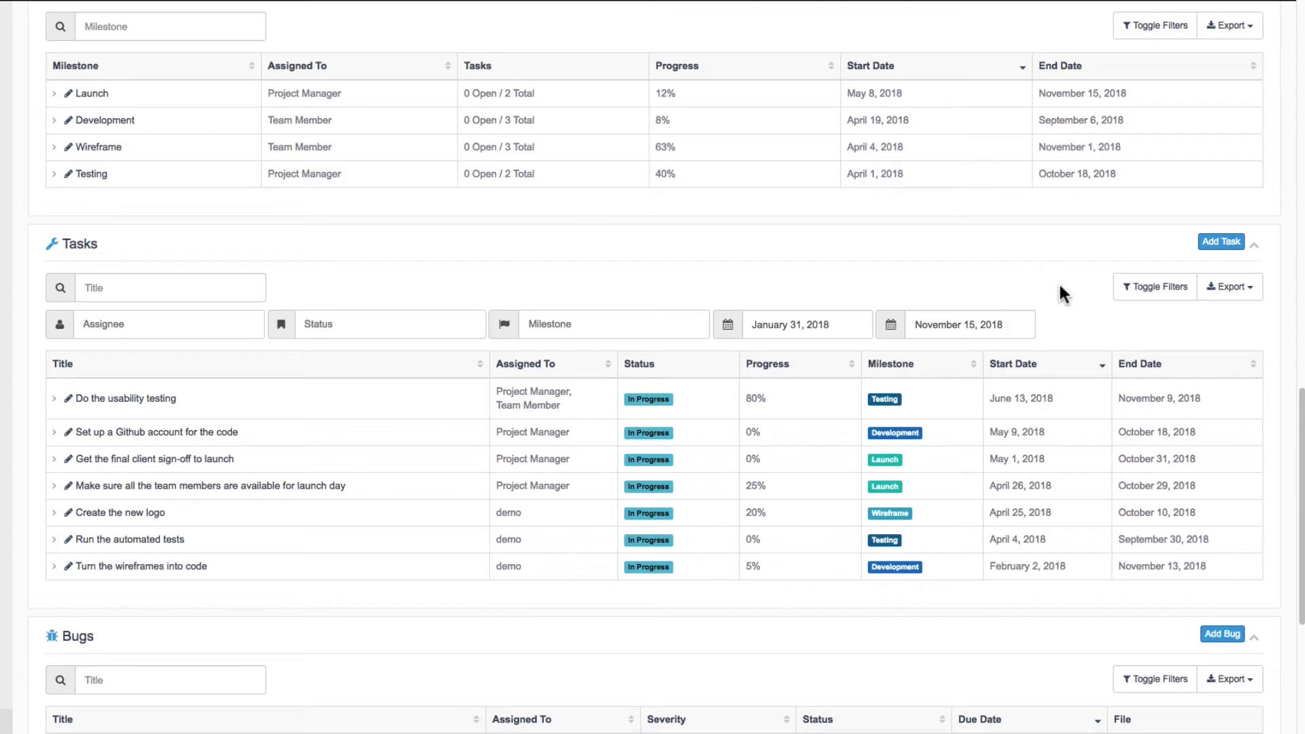
mouse_move(1025, 287)
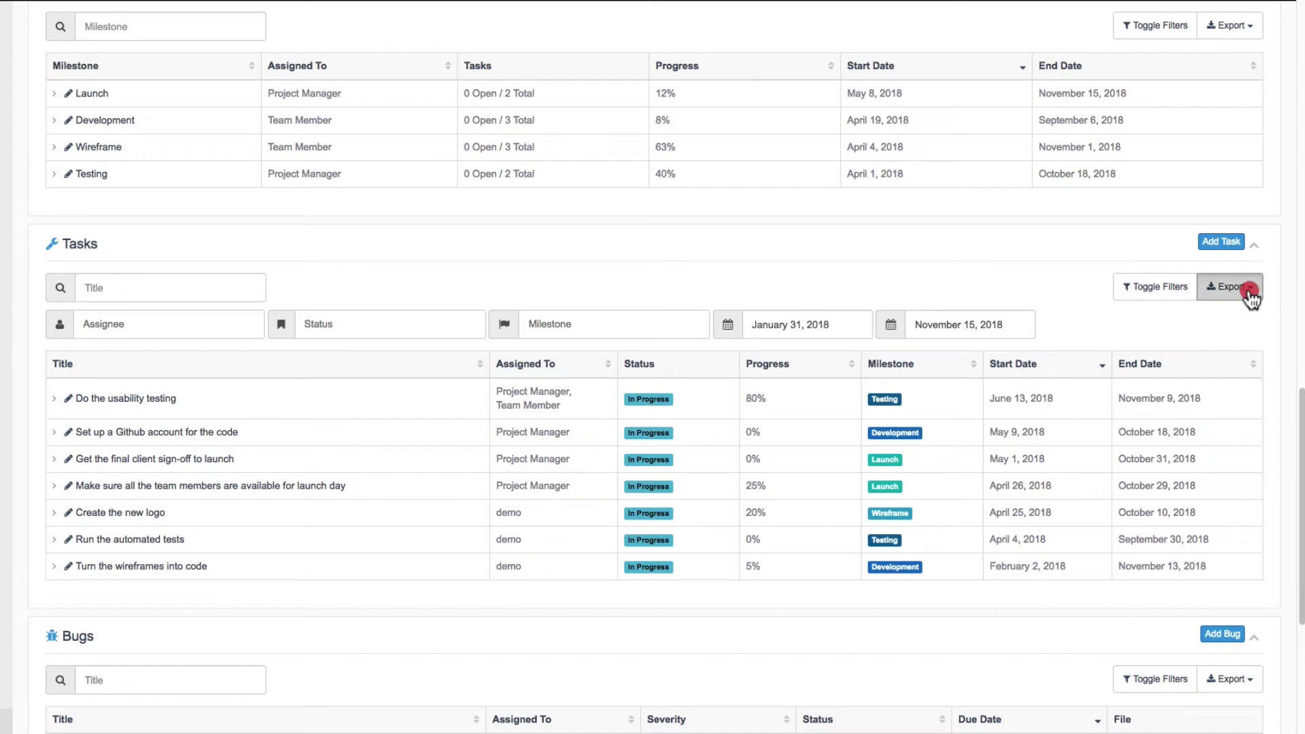
click(1230, 287)
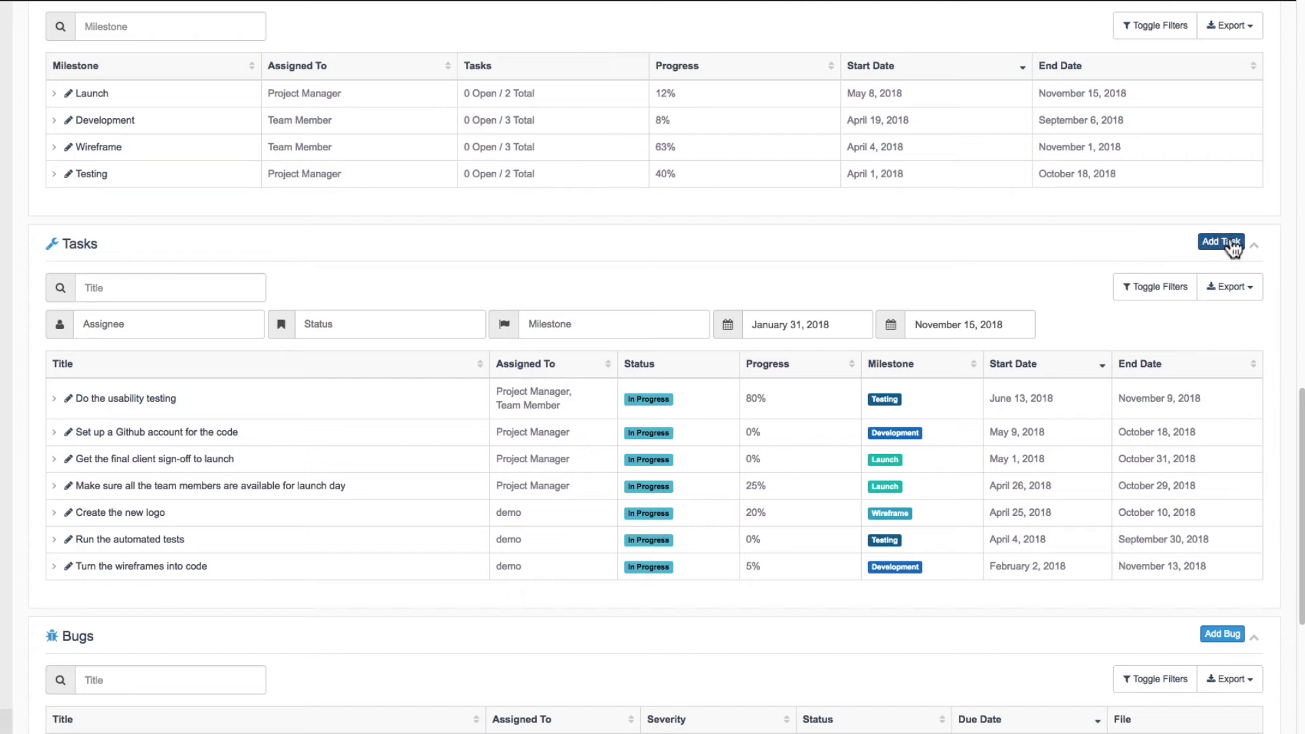
Open a blank new task form, dismiss it, and return to the Designing A New Website overview
click(1220, 242)
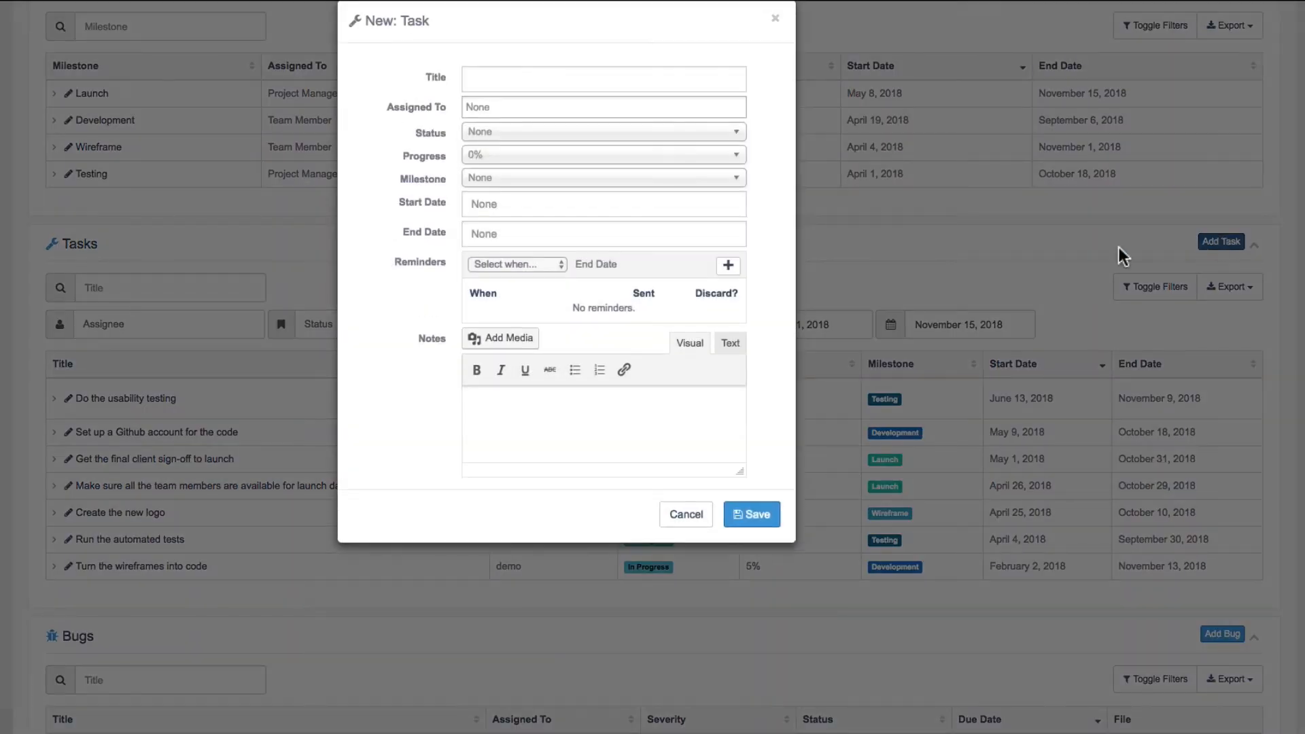
mouse_move(393, 254)
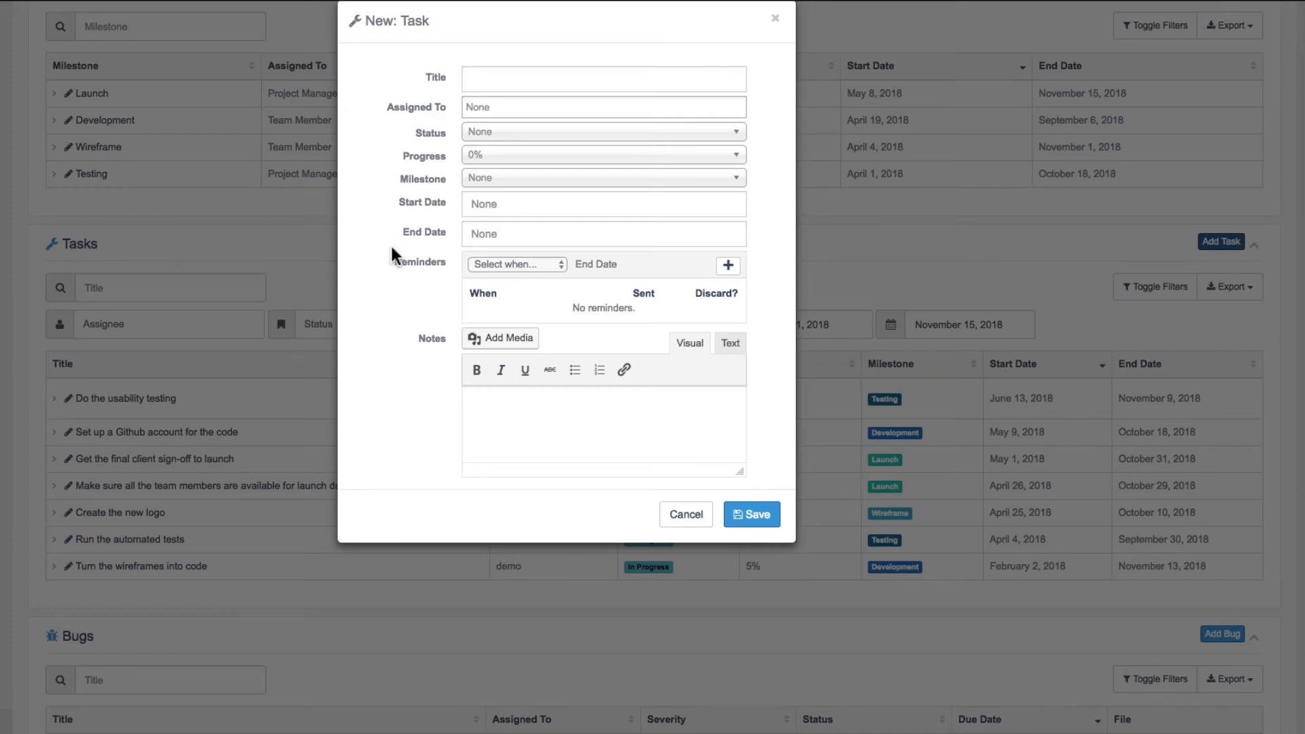
click(242, 18)
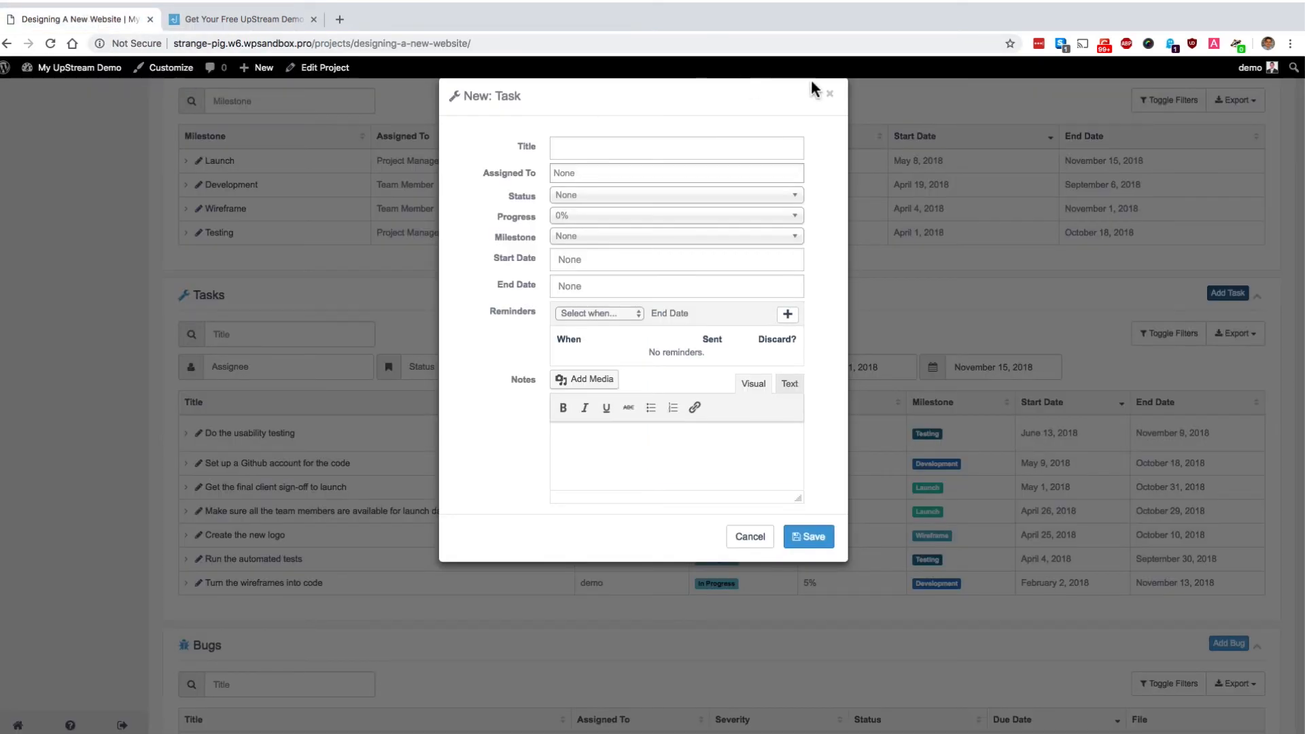
click(829, 94)
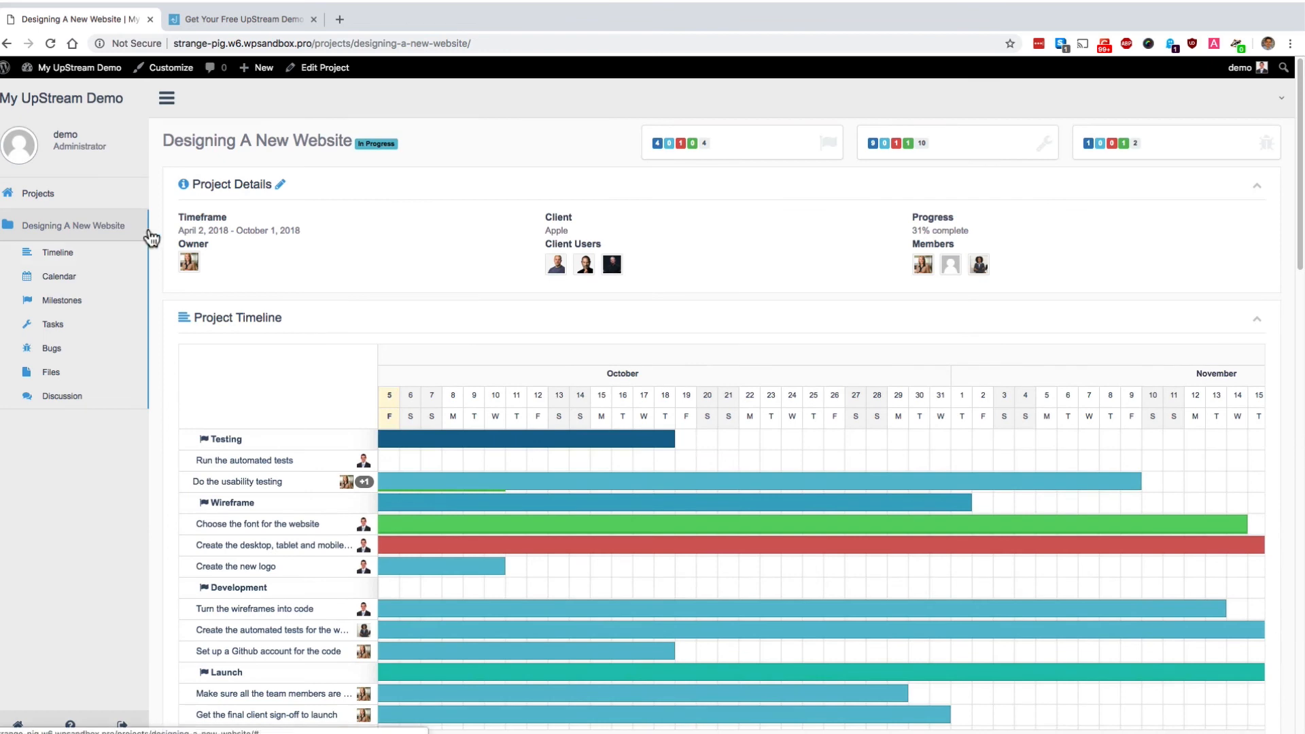